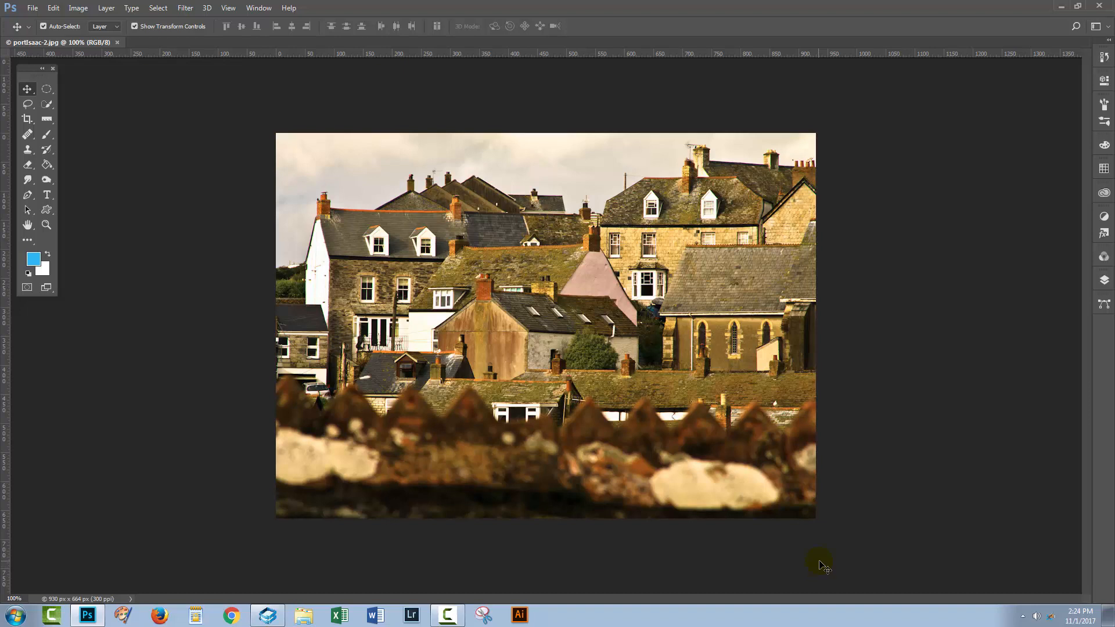
mouse_move(839, 442)
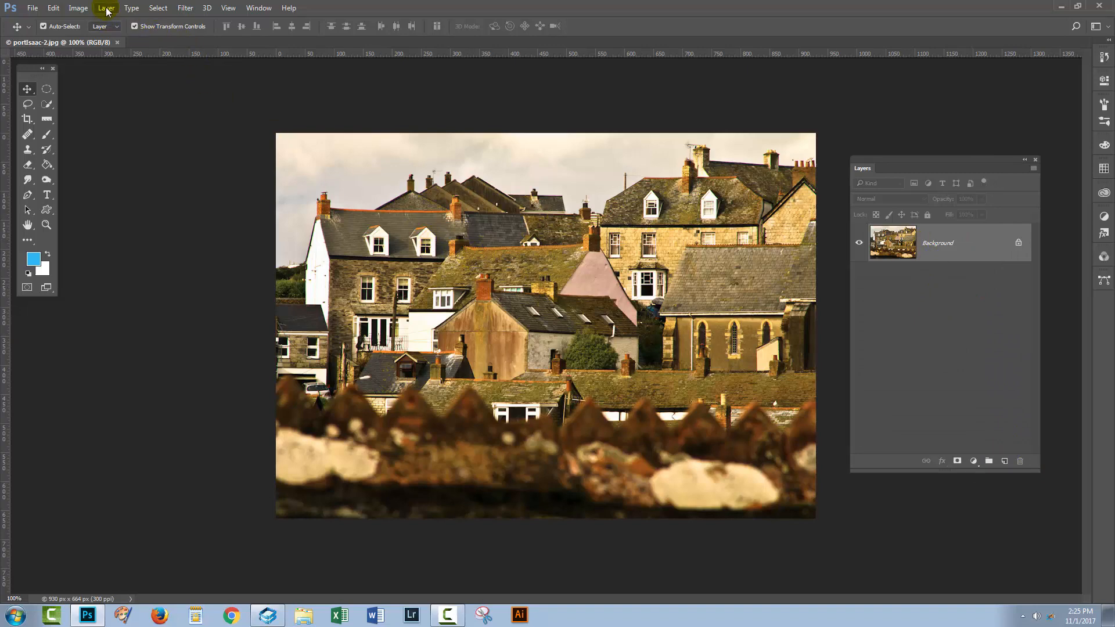
Add a Black & White adjustment layer to render the rooftop photo in grayscale
click(105, 9)
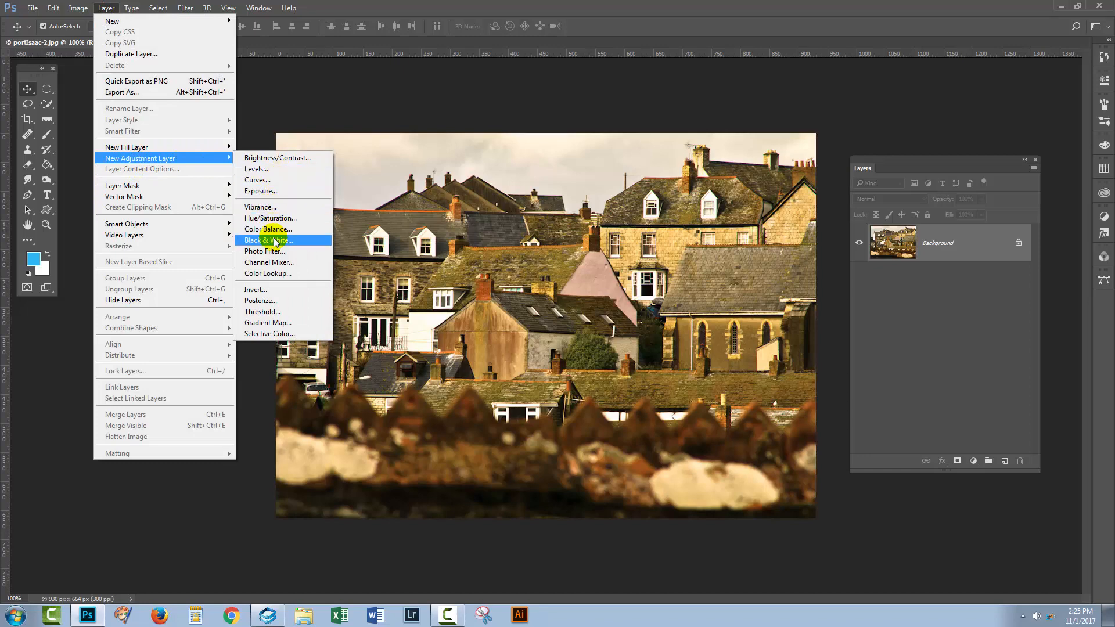
click(267, 240)
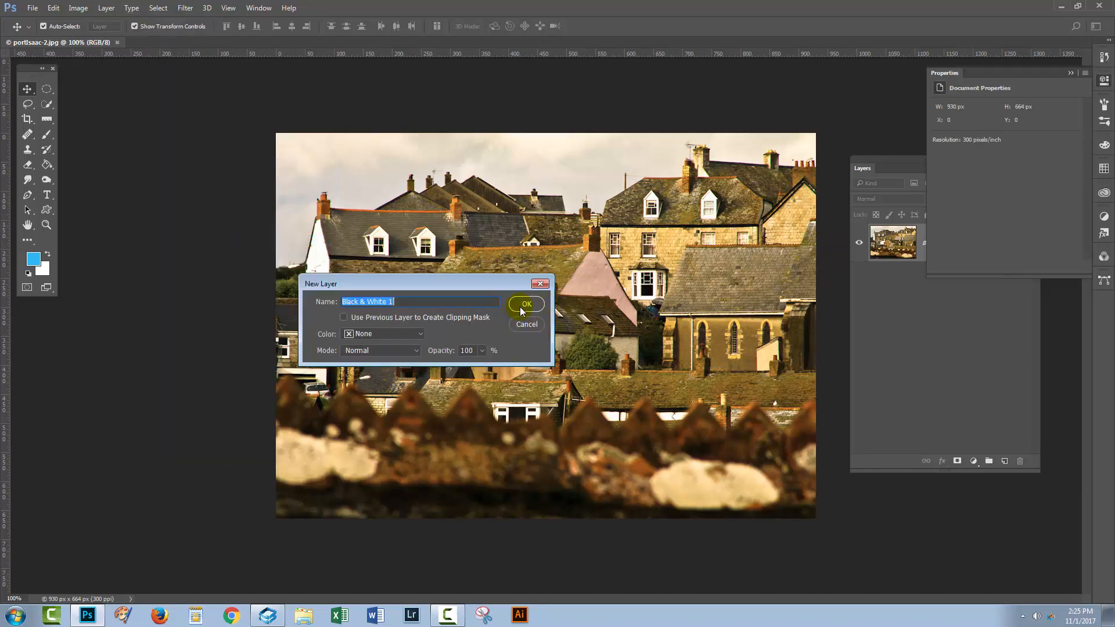
click(526, 304)
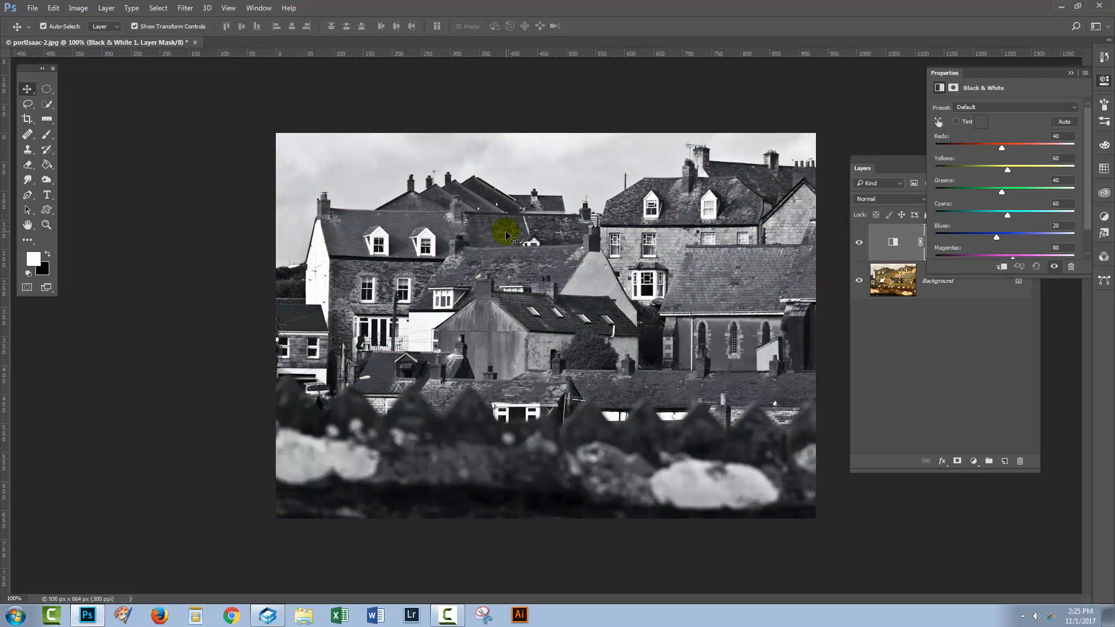
Add a Levels adjustment layer and drag its midtone slider to brighten the image
click(106, 8)
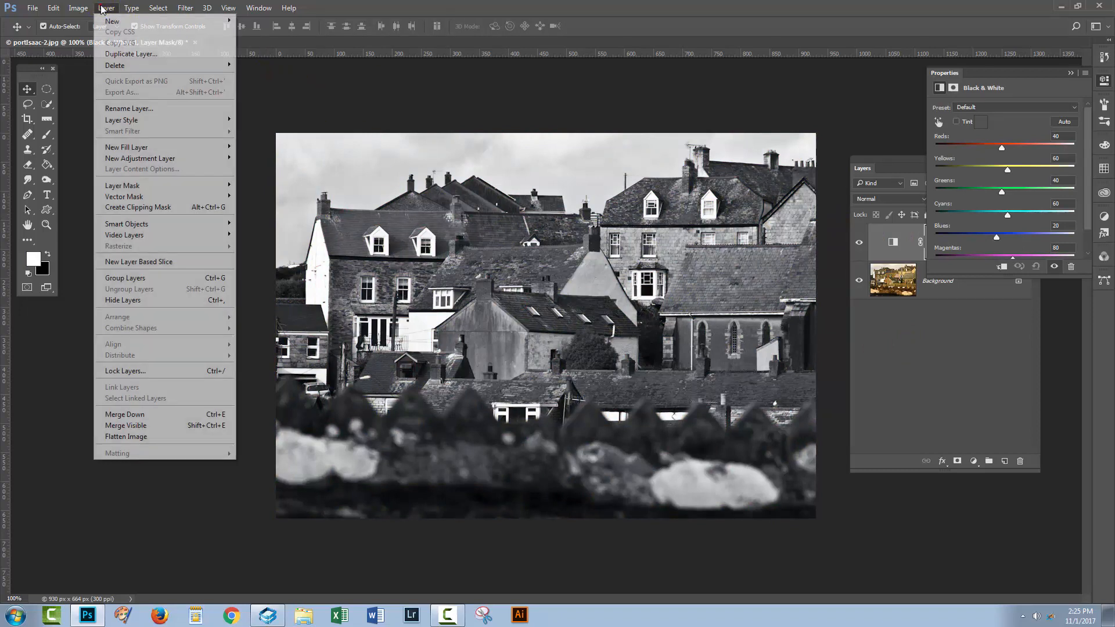
mouse_move(141, 158)
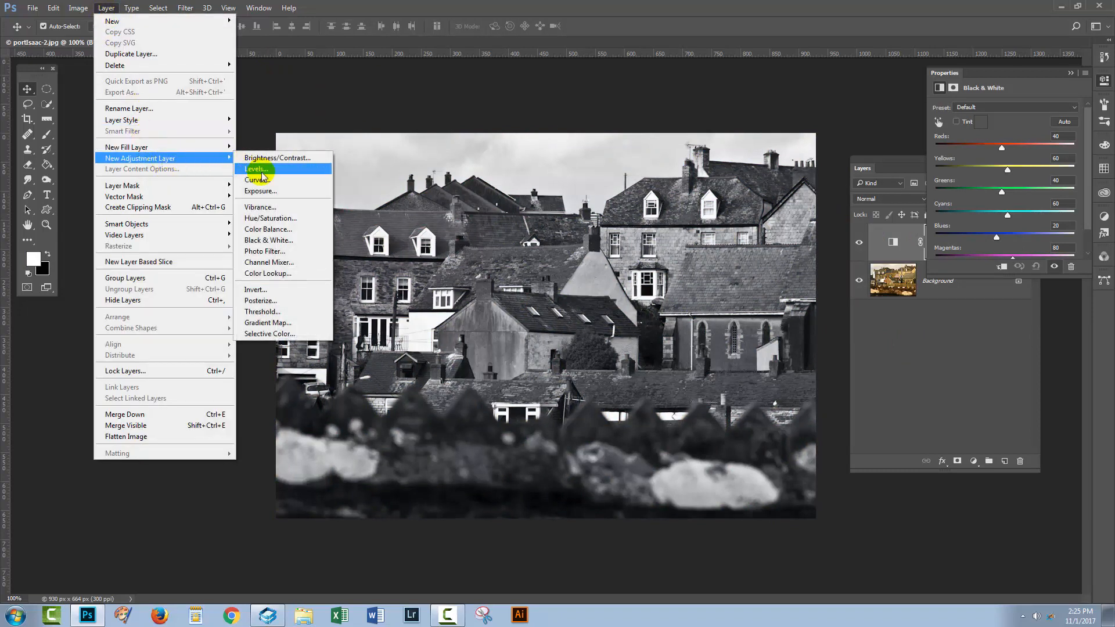
click(257, 170)
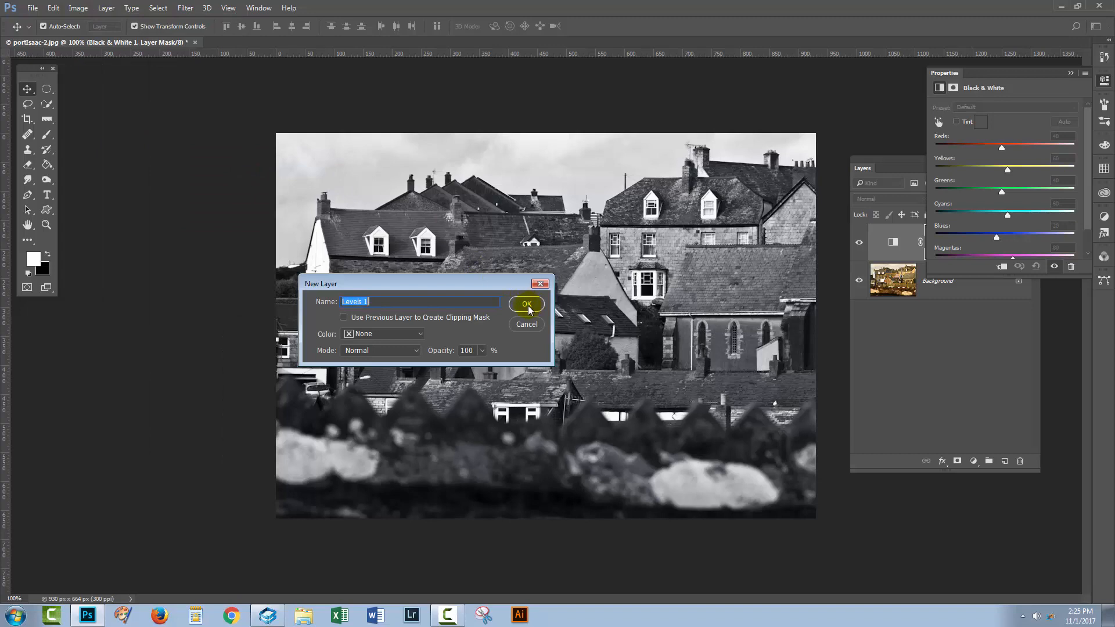
click(526, 304)
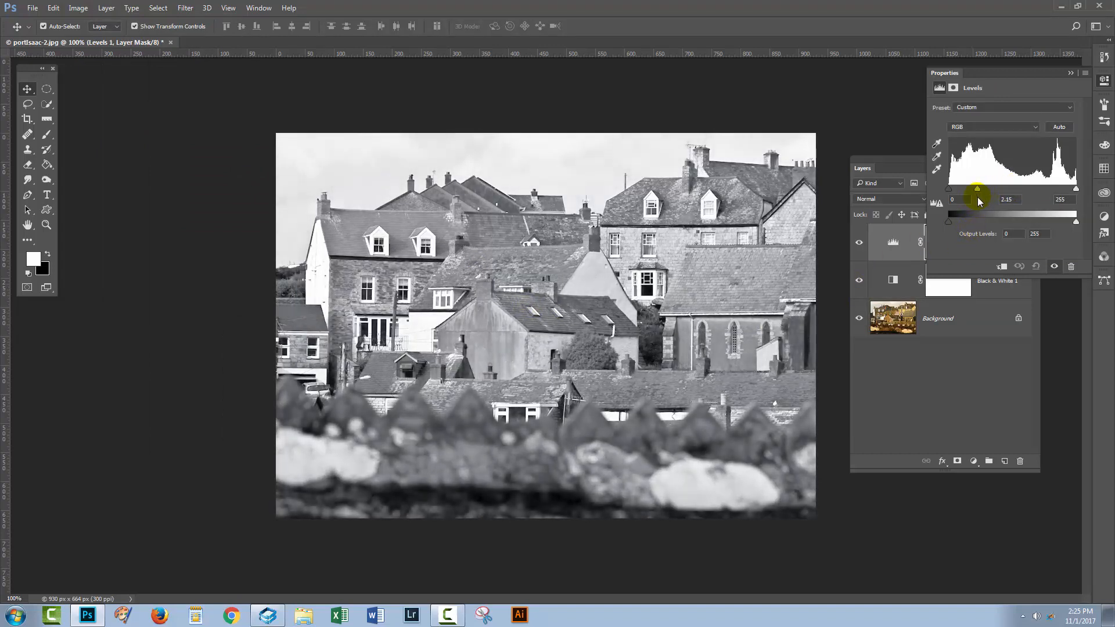
drag(977, 191, 992, 191)
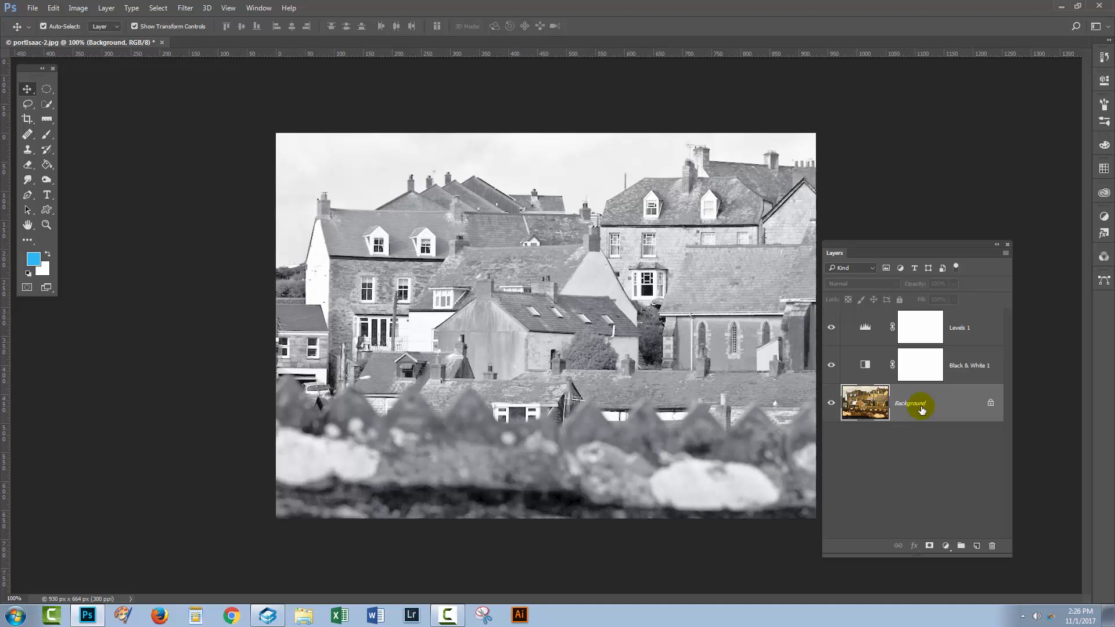
Convert the Background layer into a smart object
right_click(921, 403)
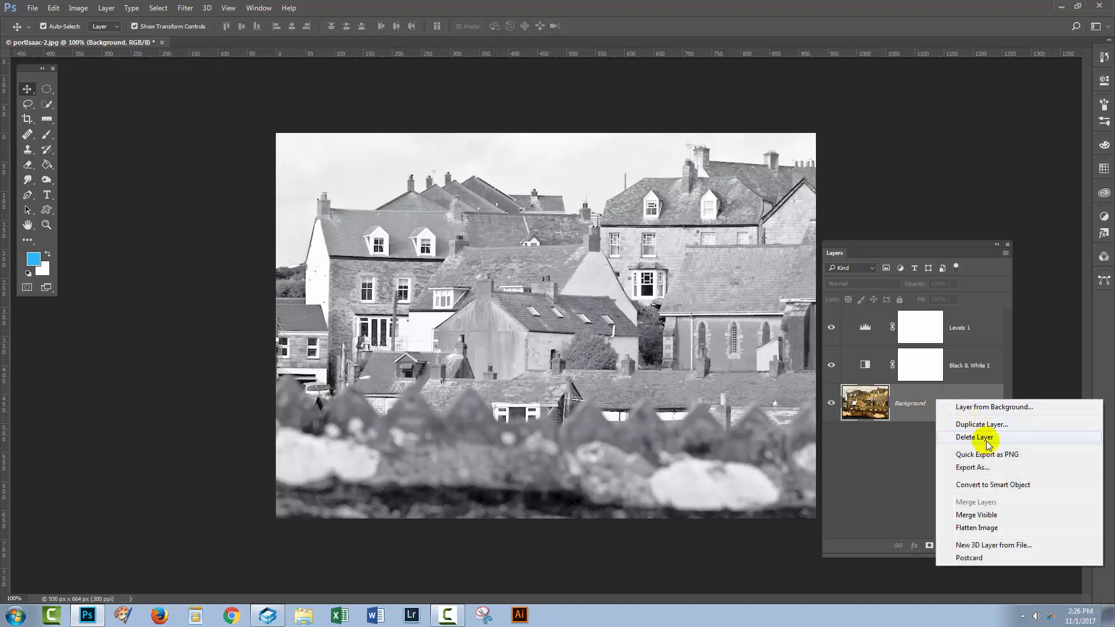
mouse_move(992, 484)
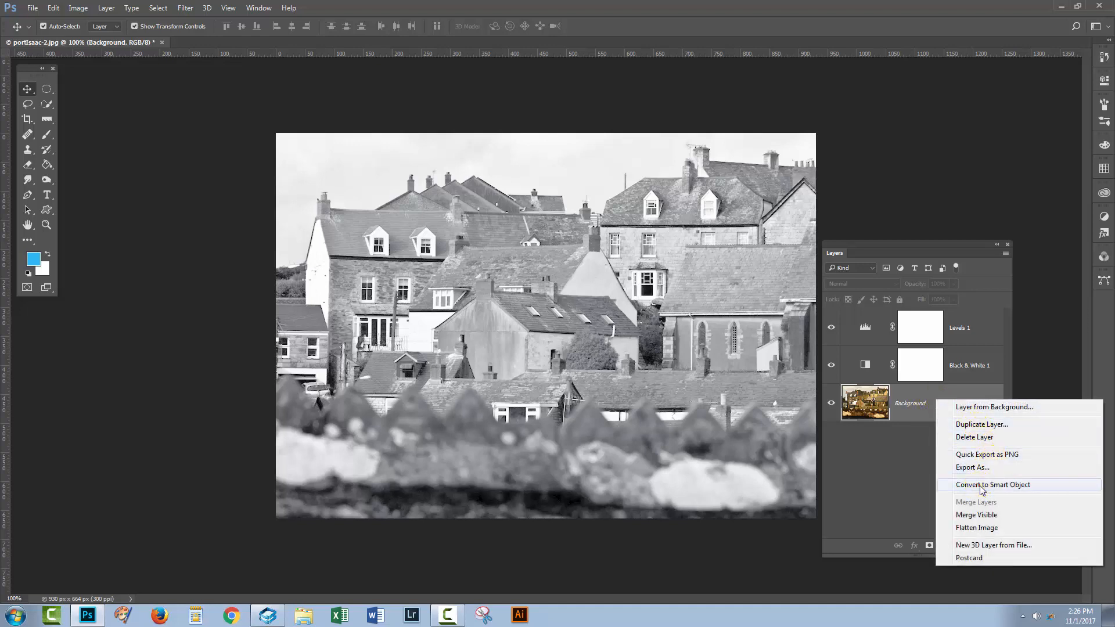
click(994, 406)
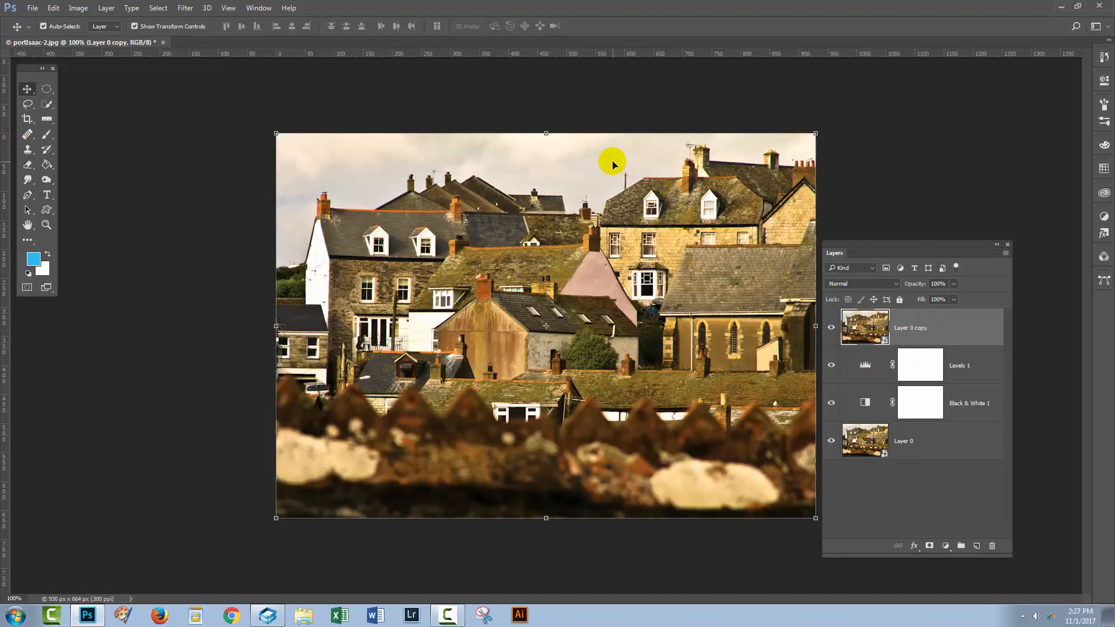
mouse_move(767, 147)
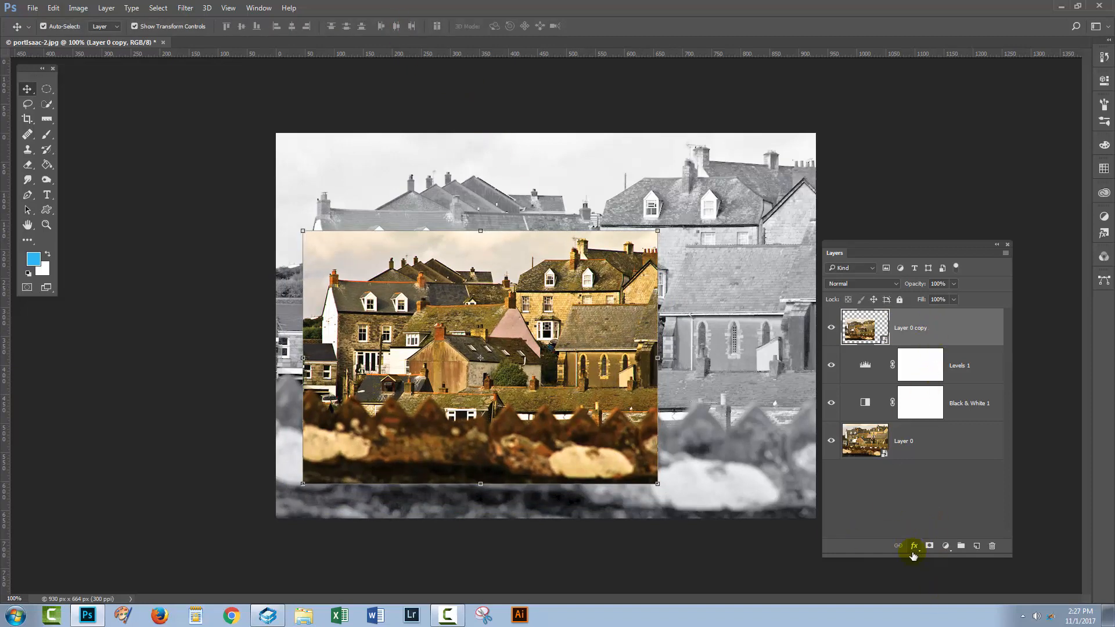
Give the smaller colour copy a black Stroke border via the fx layer effects
click(913, 545)
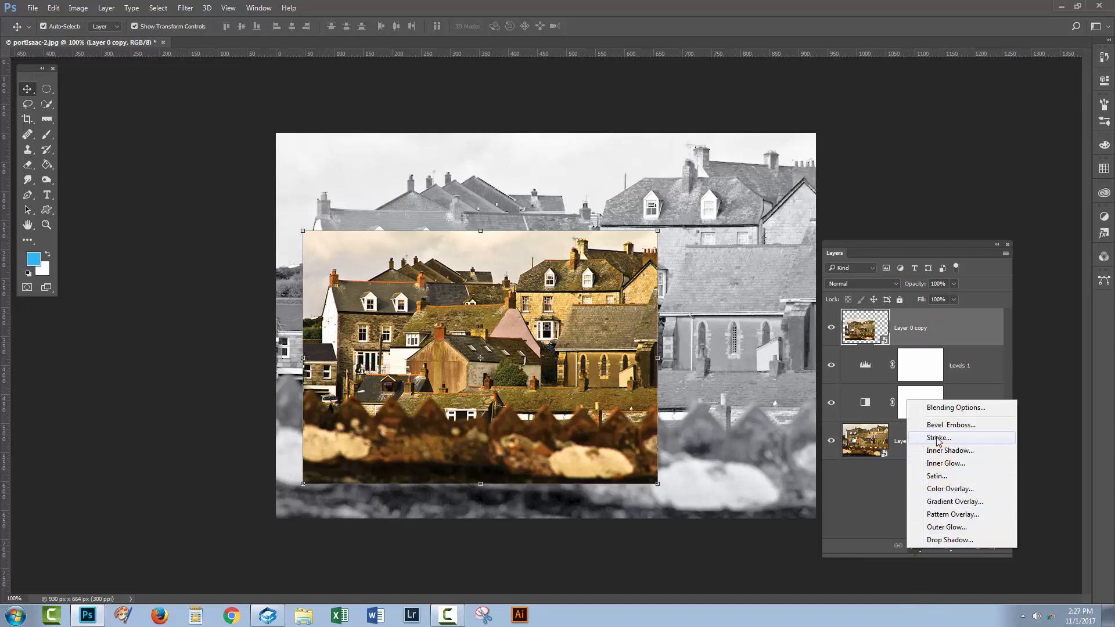
click(939, 437)
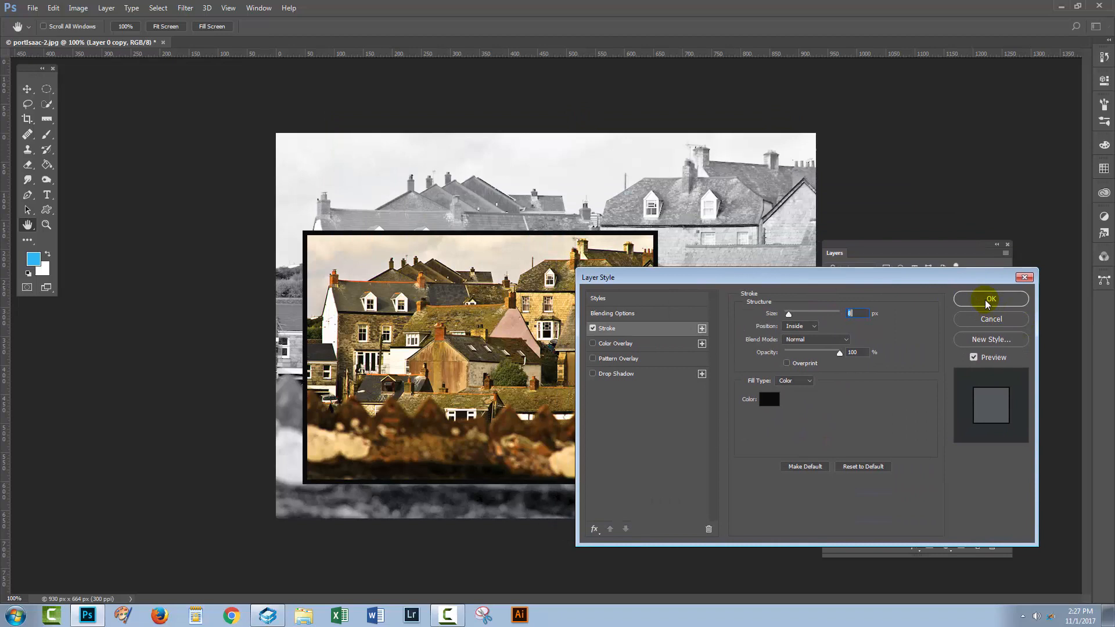
click(989, 299)
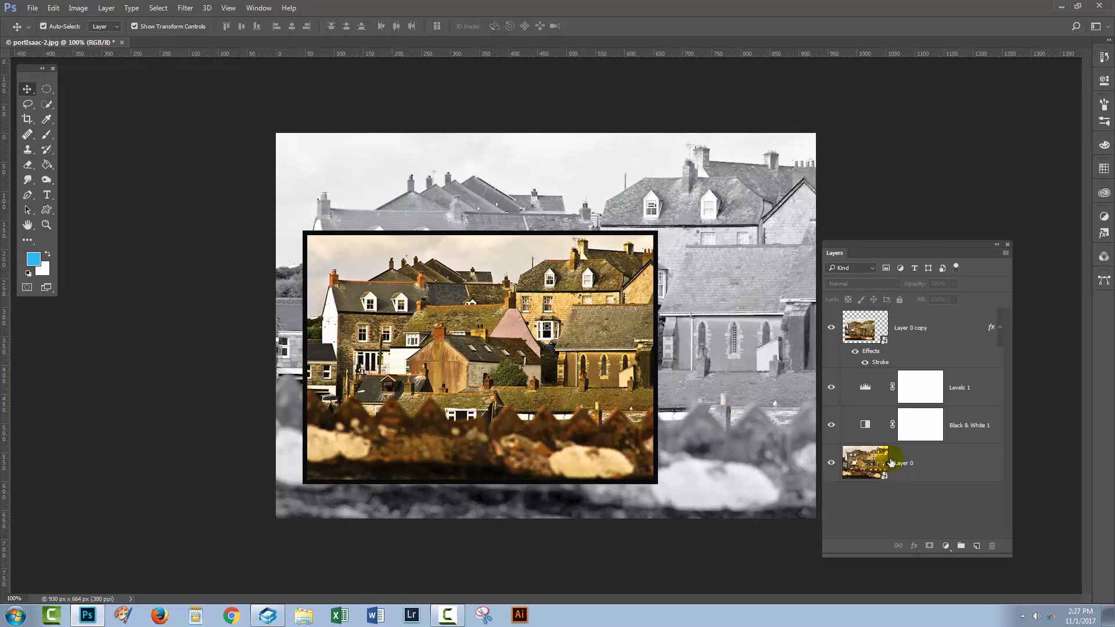
Select Layer 0 so the grayscale background can be scaled up behind the frame
click(903, 463)
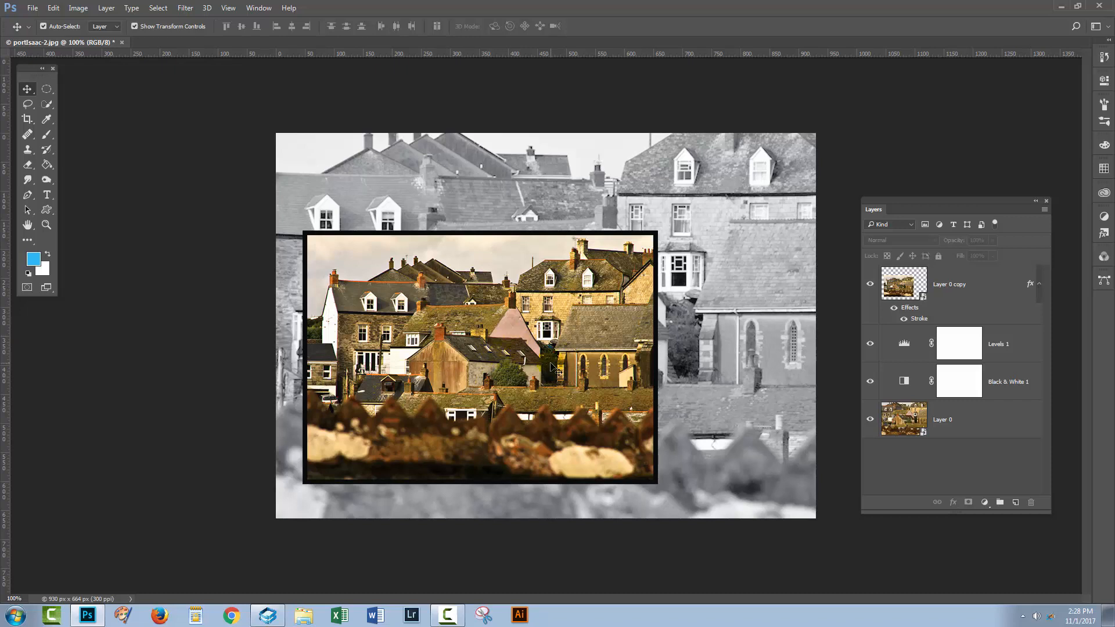
mouse_move(800, 375)
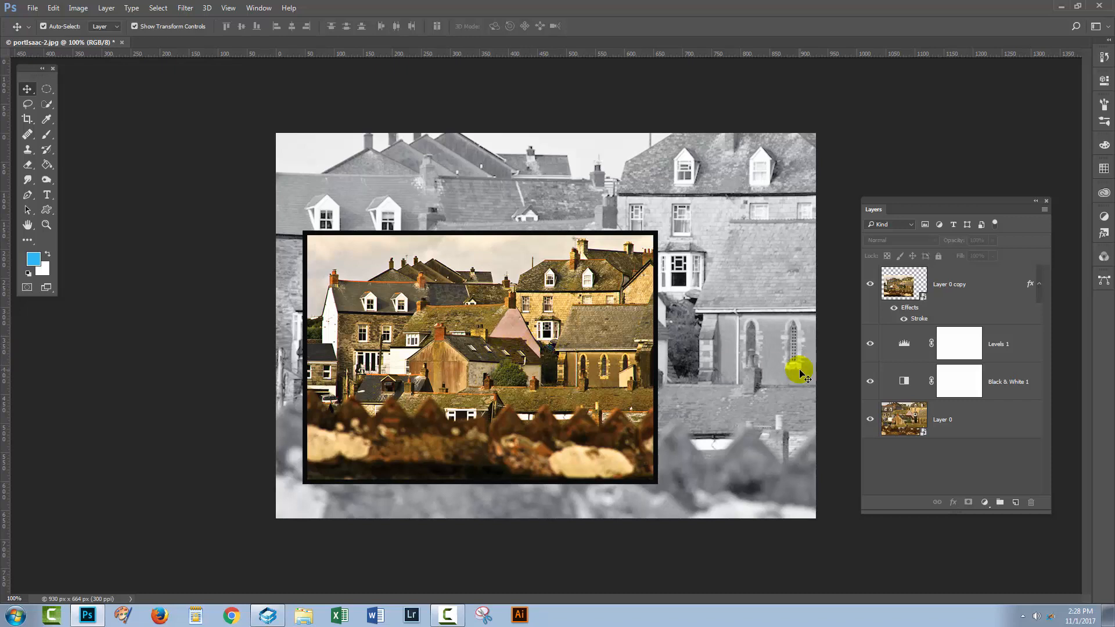
Replace Layer 0's smart object contents with portIsaac-34.jpg, the village photo
click(942, 420)
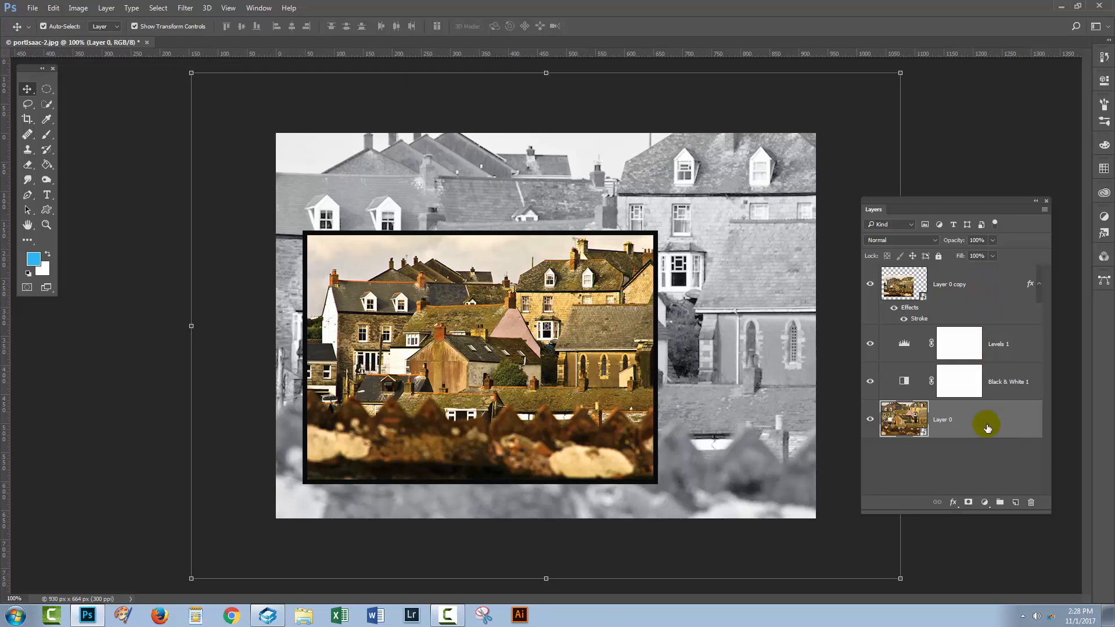
right_click(969, 423)
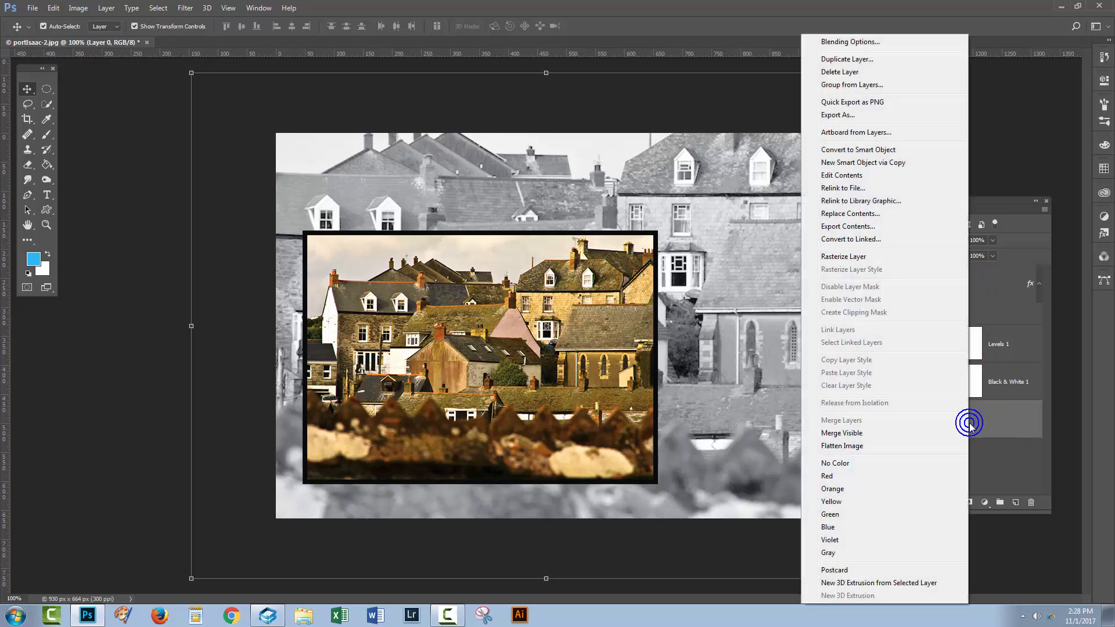
mouse_move(860, 217)
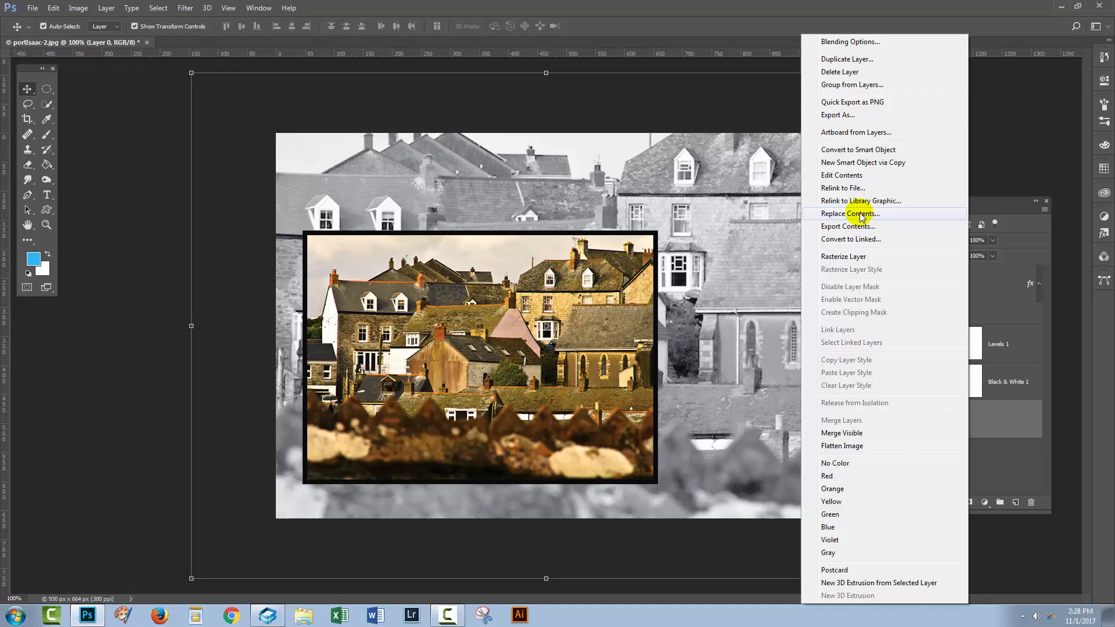
click(850, 213)
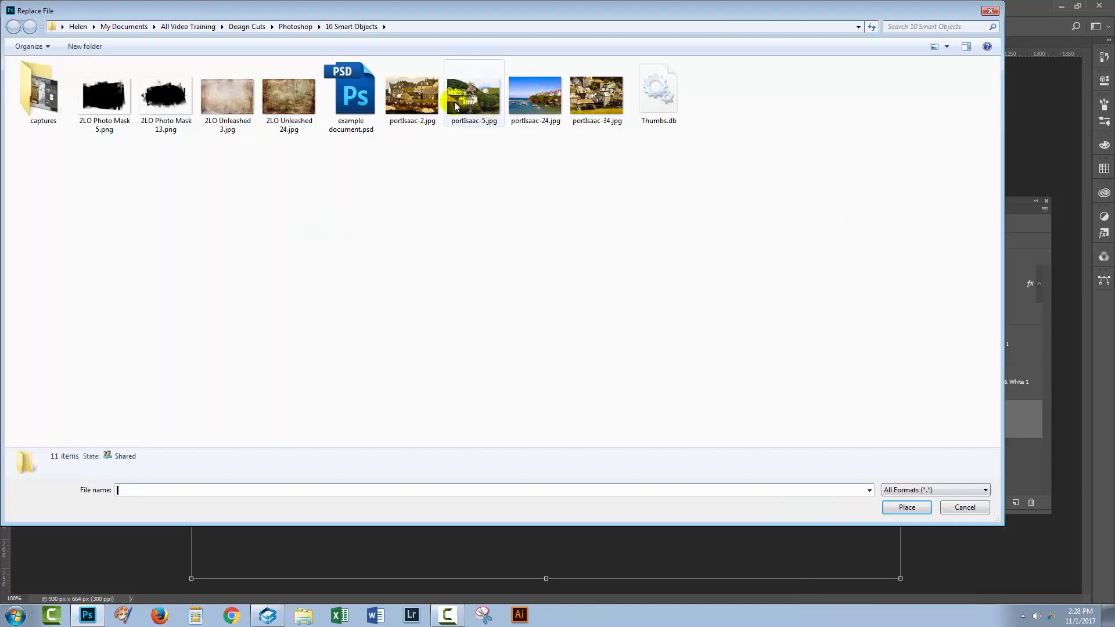
click(597, 93)
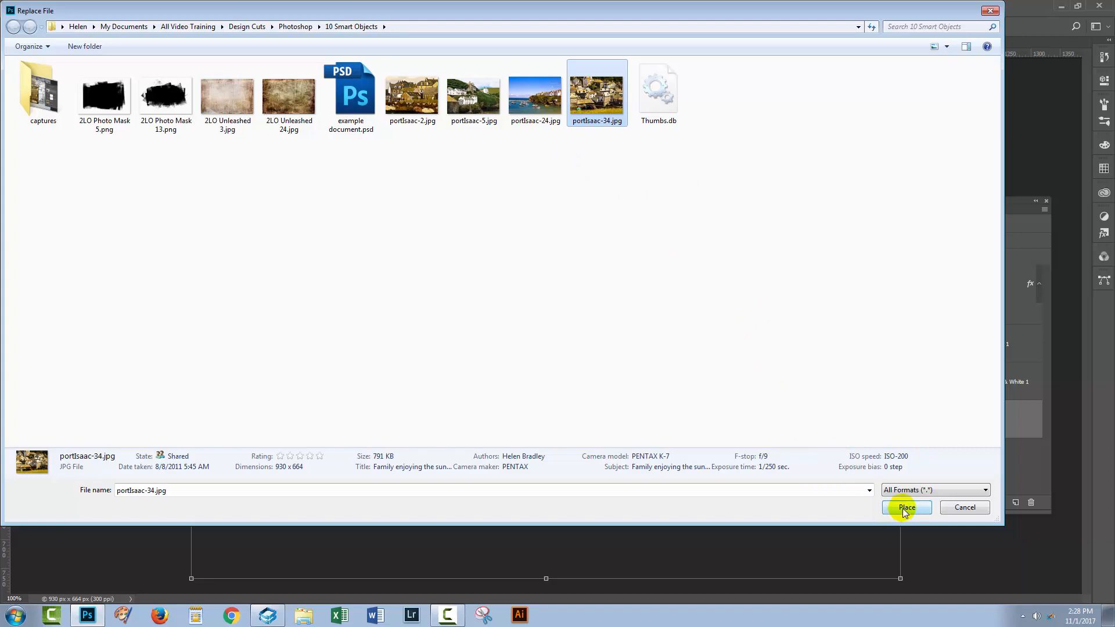
click(907, 507)
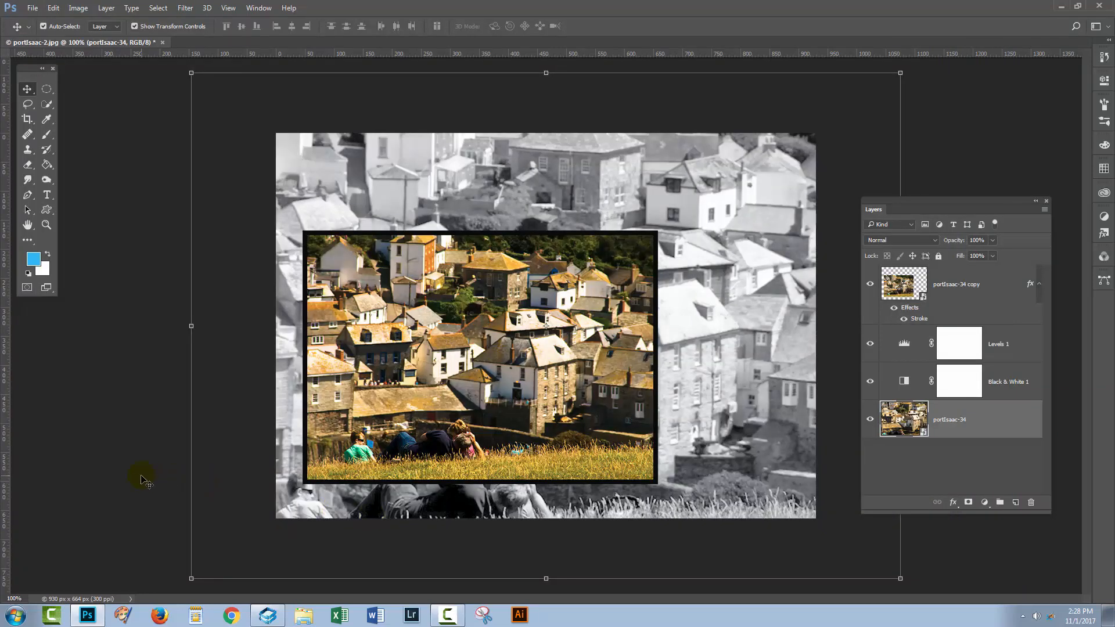
mouse_move(655, 298)
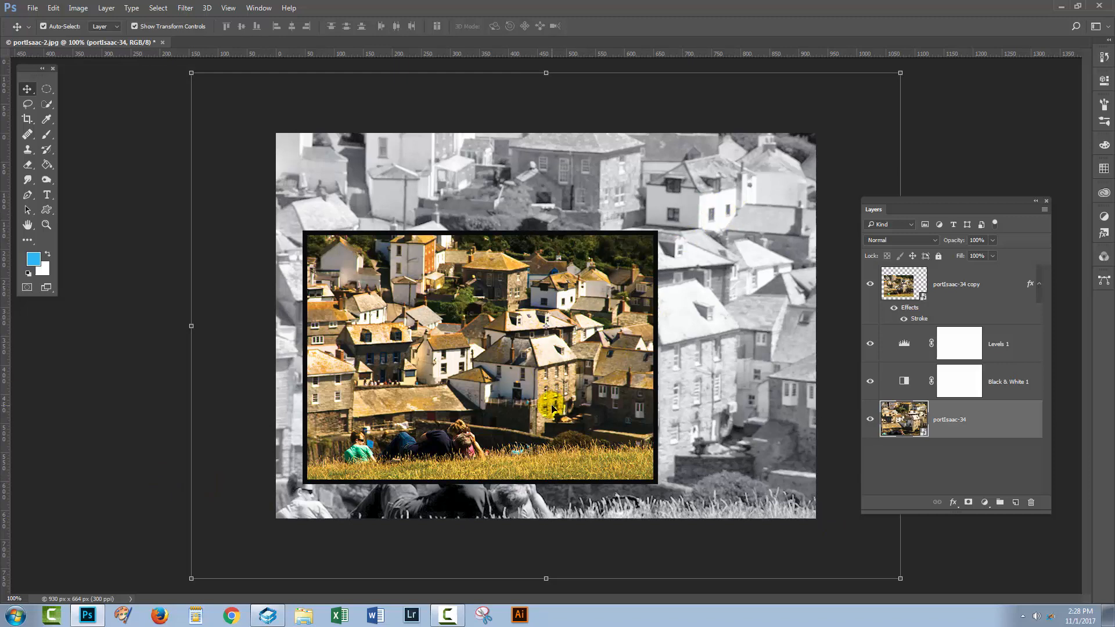
mouse_move(416, 312)
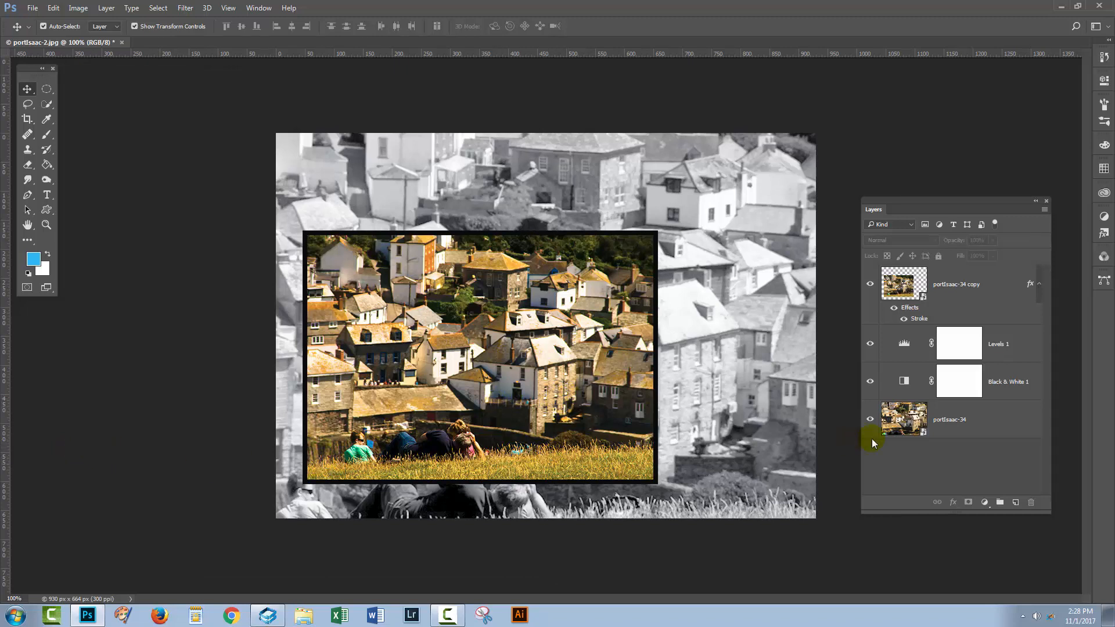
Replace the smart object contents with the harbour photo portIsaac-24.jpg
click(948, 419)
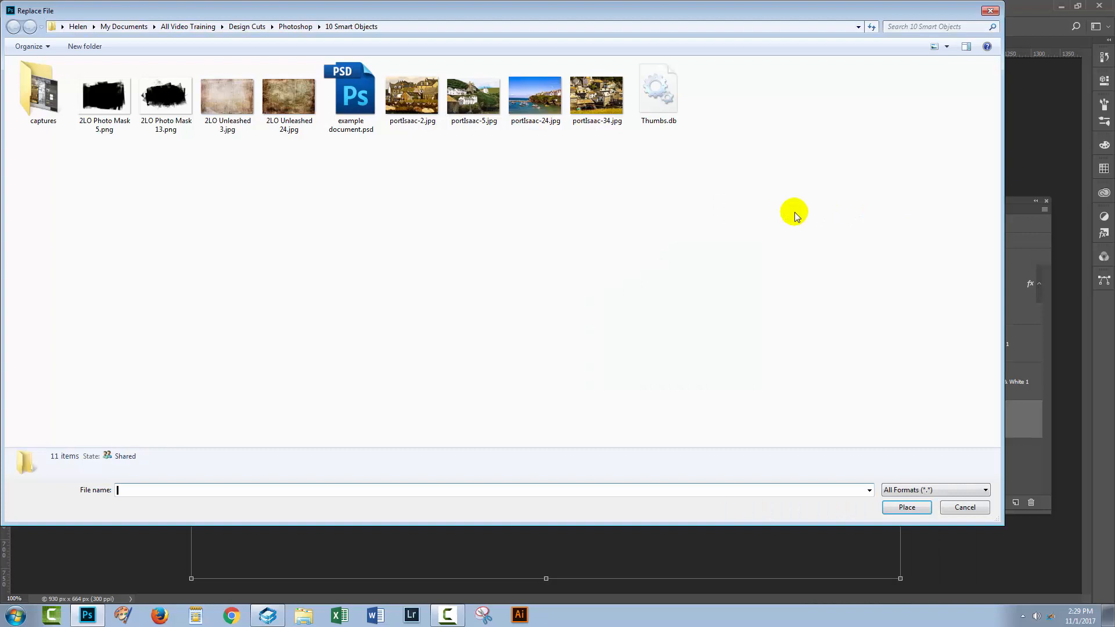
click(535, 93)
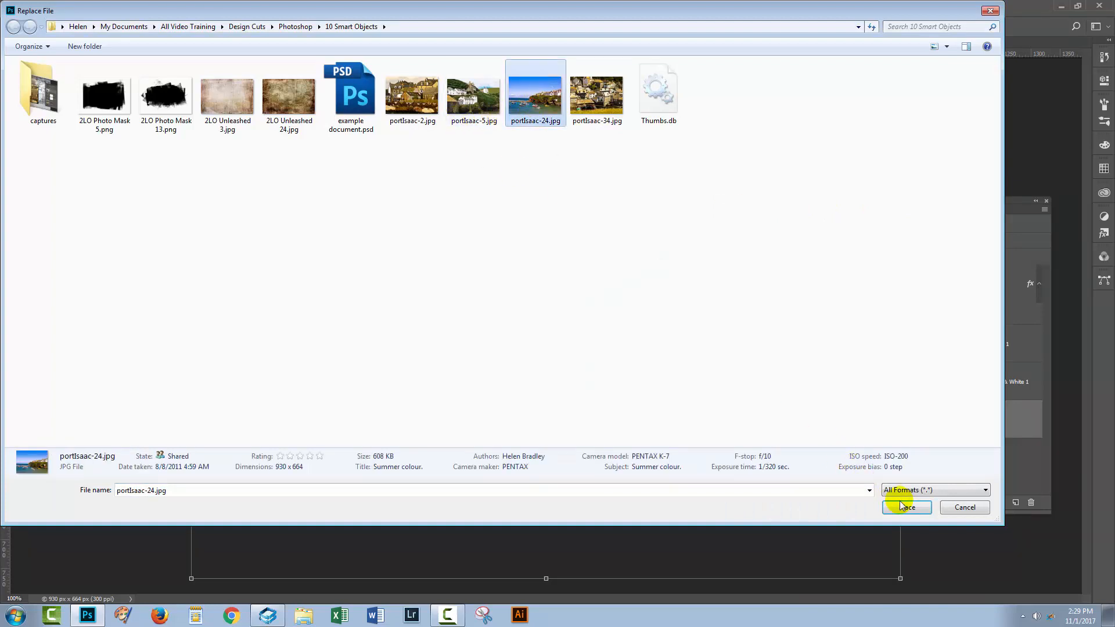
click(905, 507)
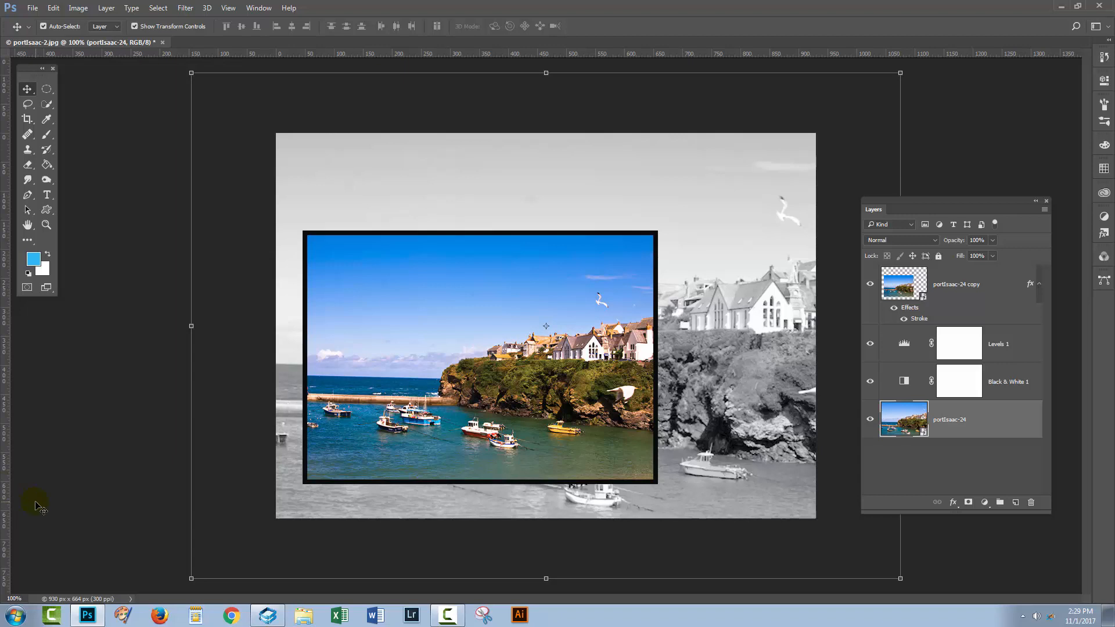
mouse_move(409, 473)
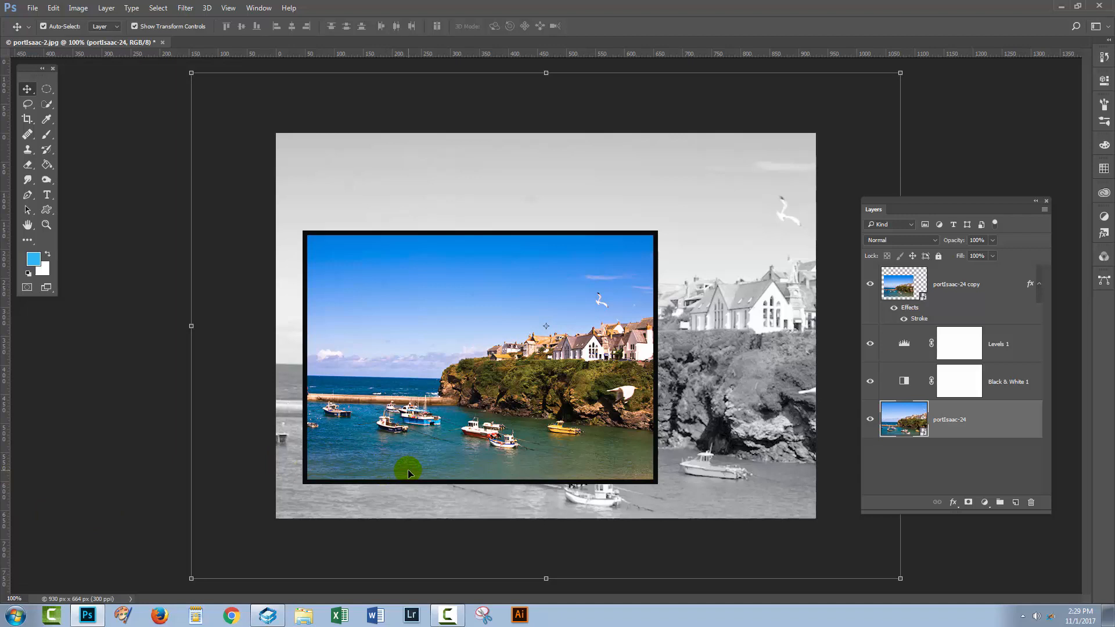
mouse_move(920, 461)
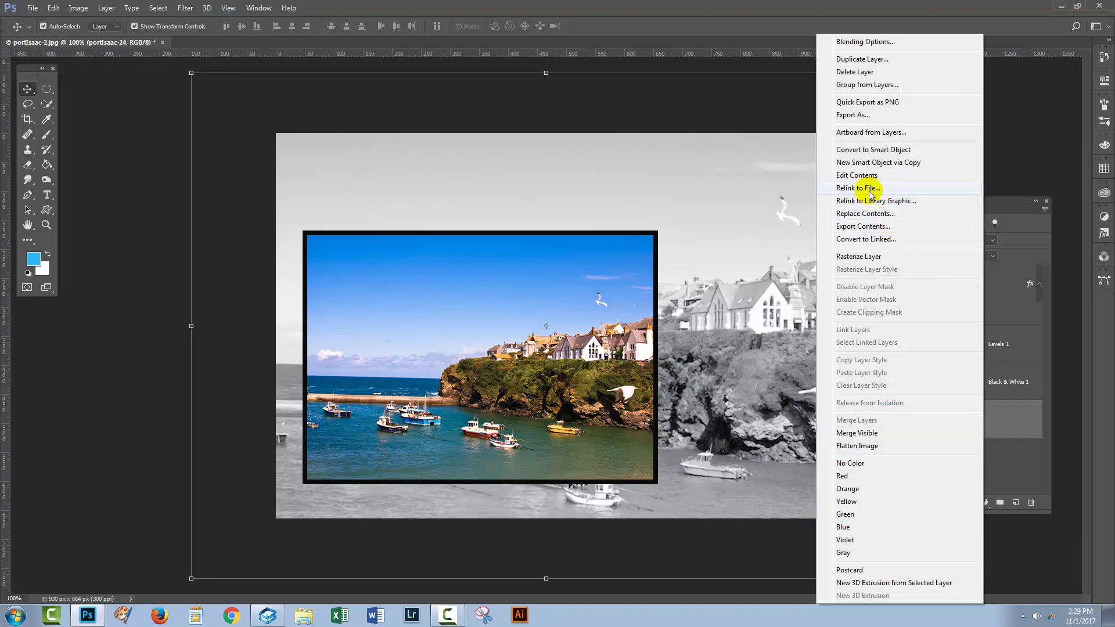
mouse_move(873, 216)
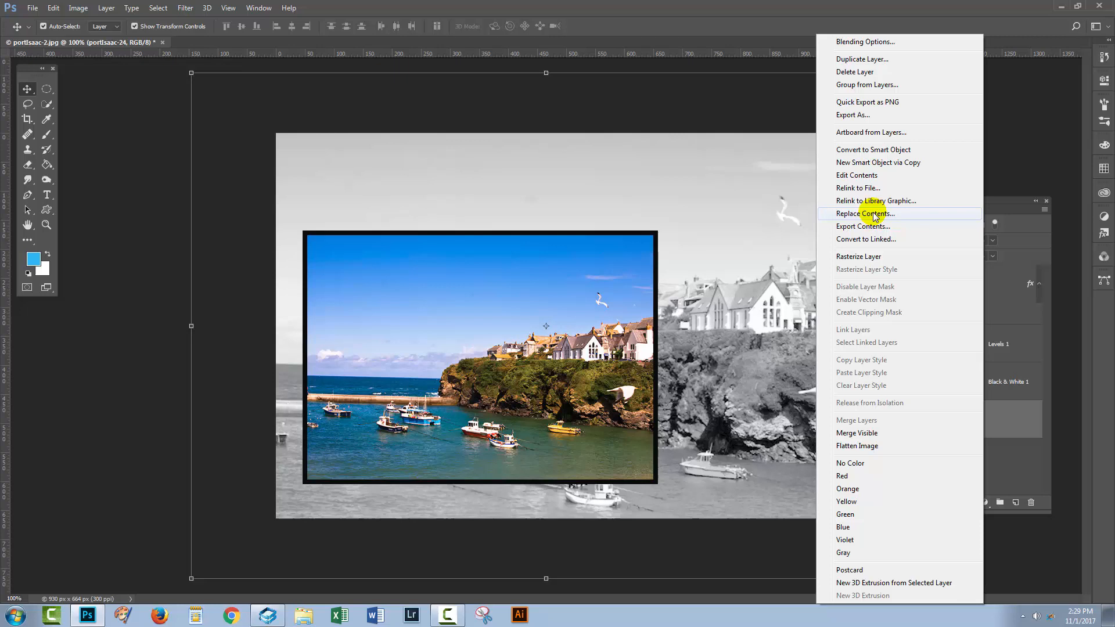
Replace the smart object contents again with the hillside houses photo portIsaac-5.jpg
click(865, 214)
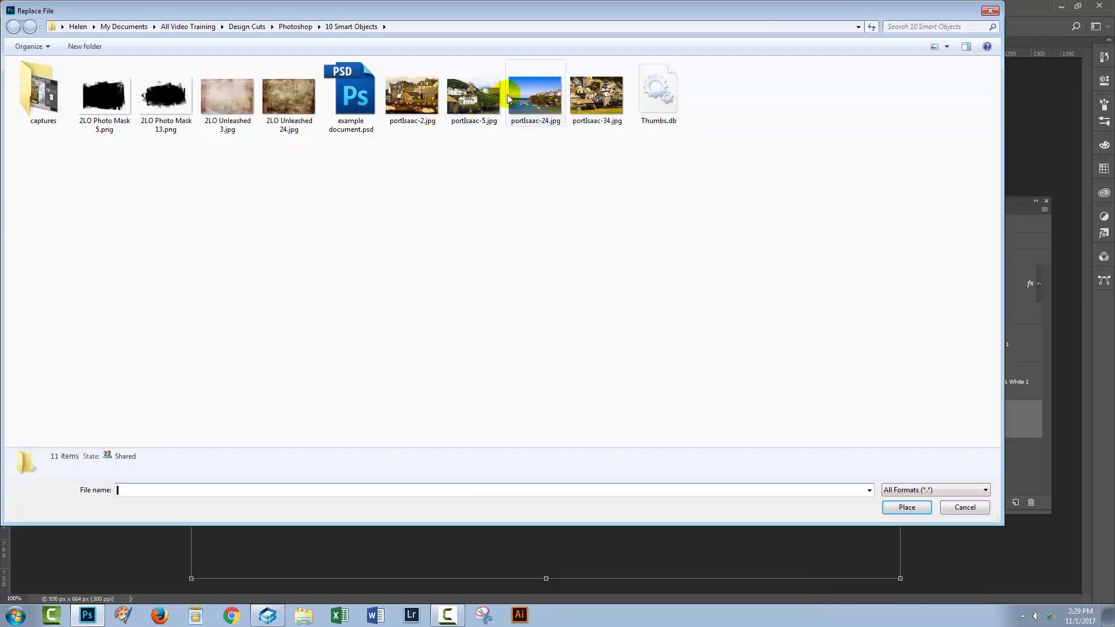
click(474, 93)
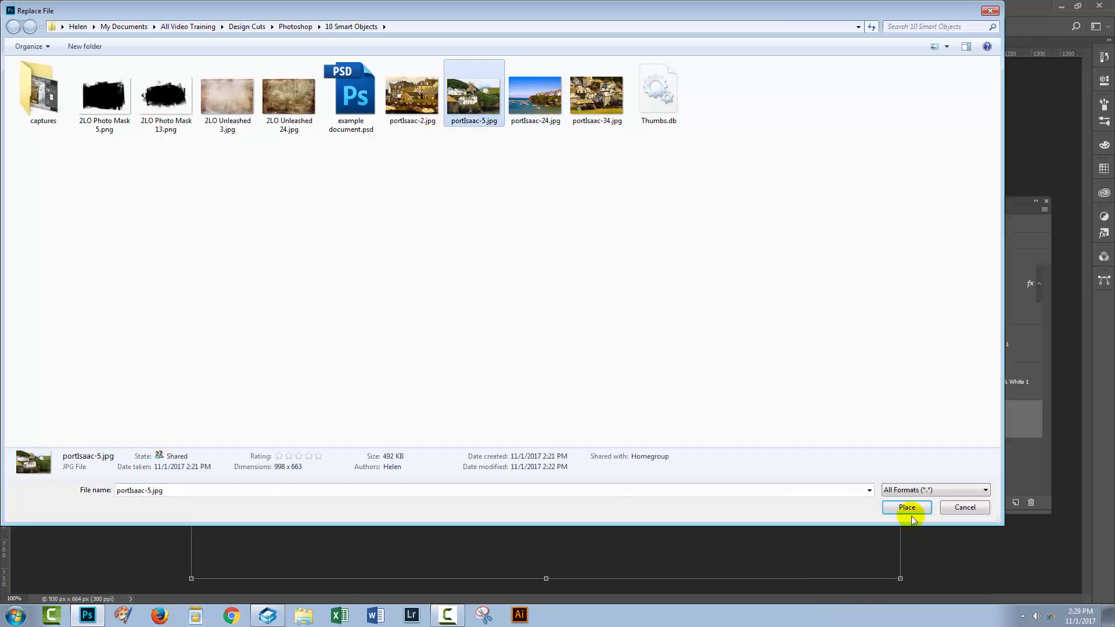
click(907, 507)
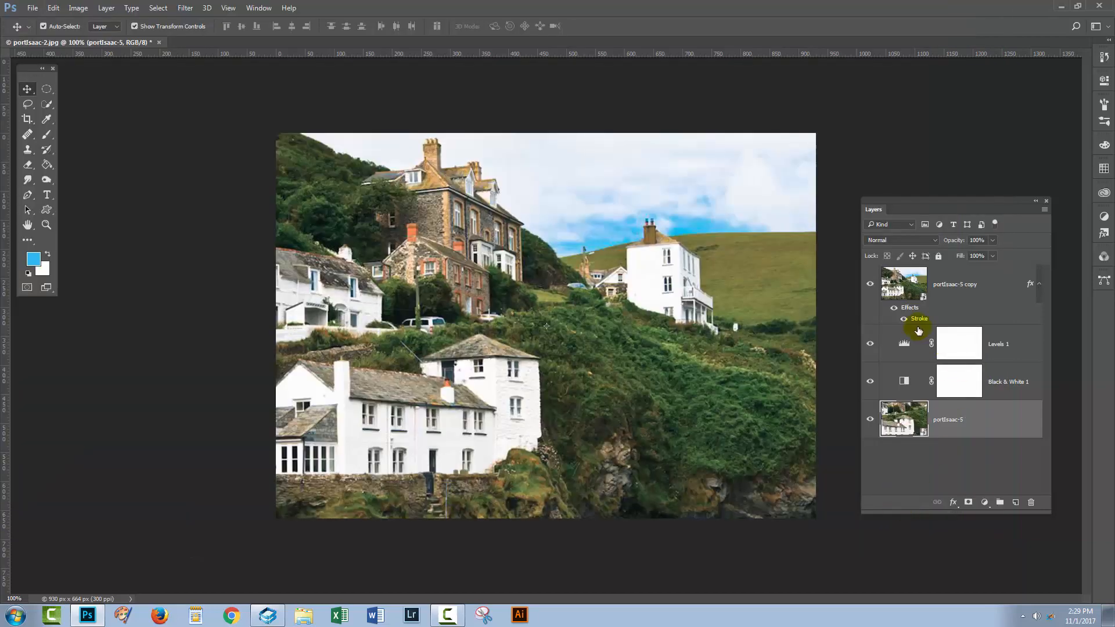
mouse_move(905, 342)
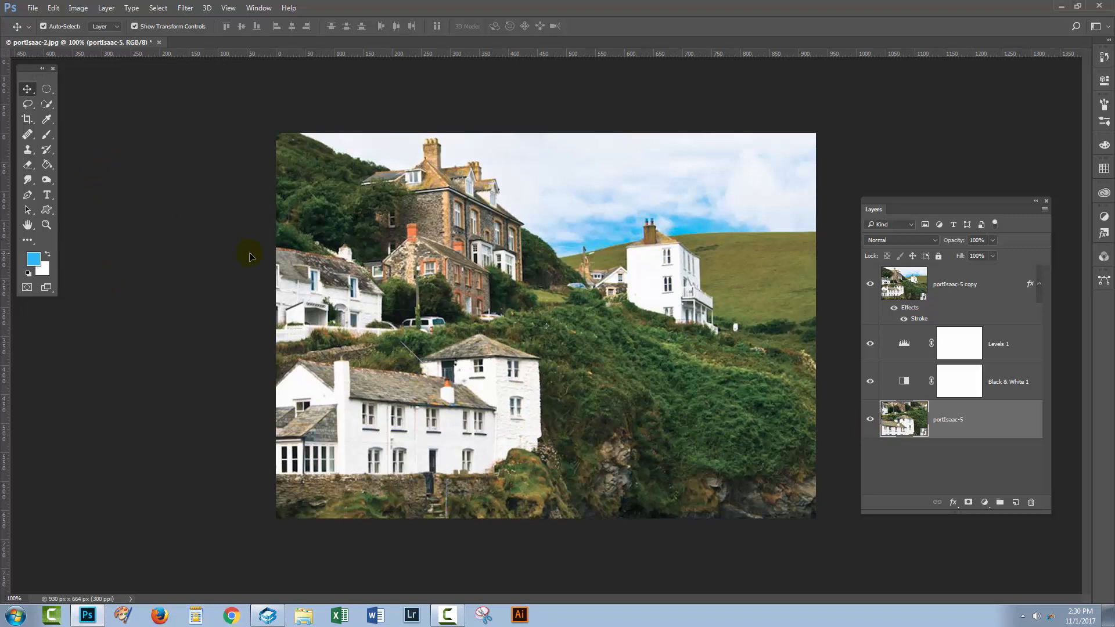
mouse_move(91, 4)
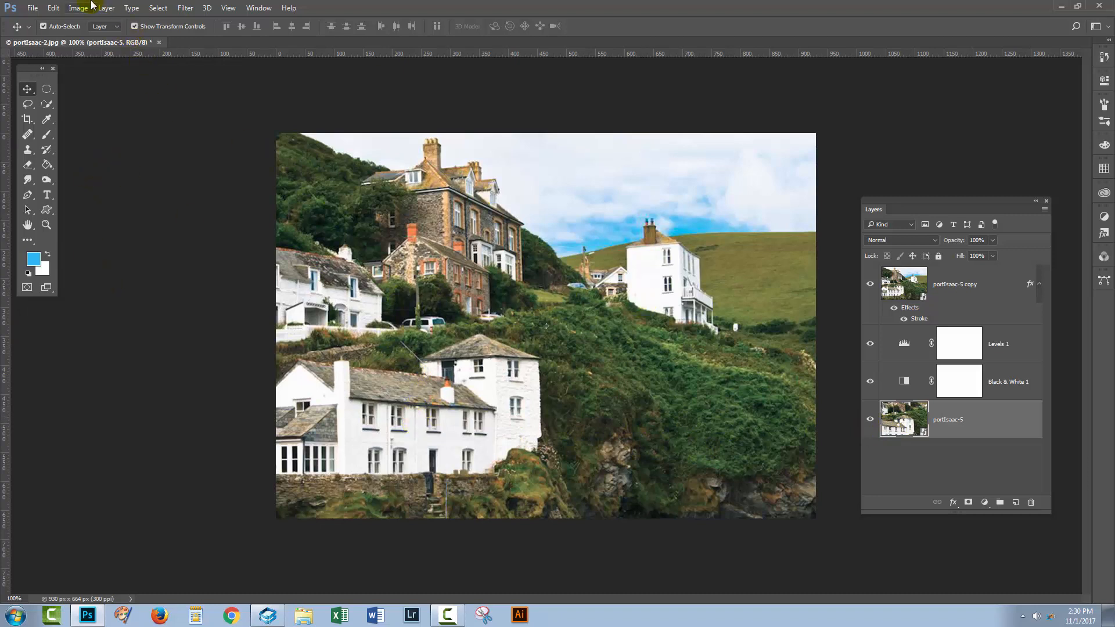
Step backward from the Edit menu so the layers revert toward the portIsaac-24 harbour photo
click(78, 8)
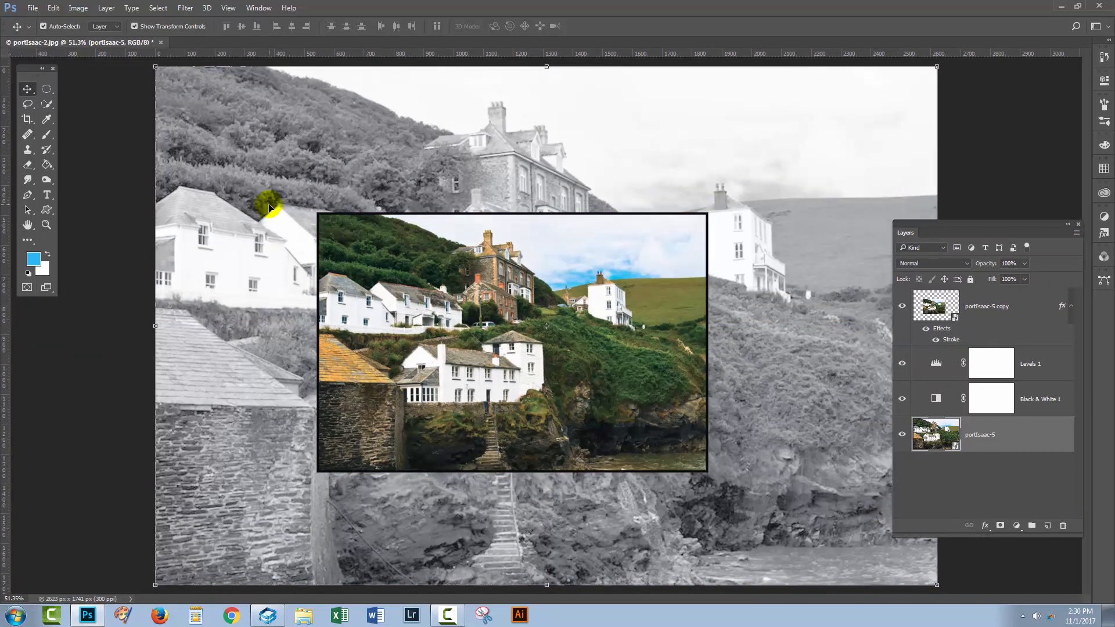
drag(268, 204, 429, 327)
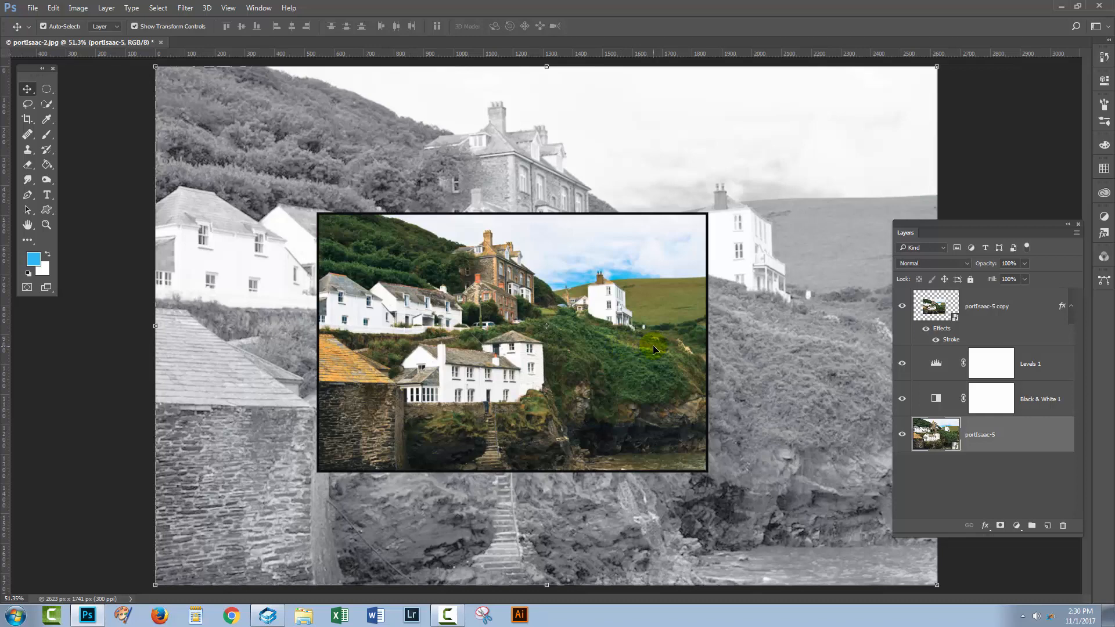
mouse_move(558, 355)
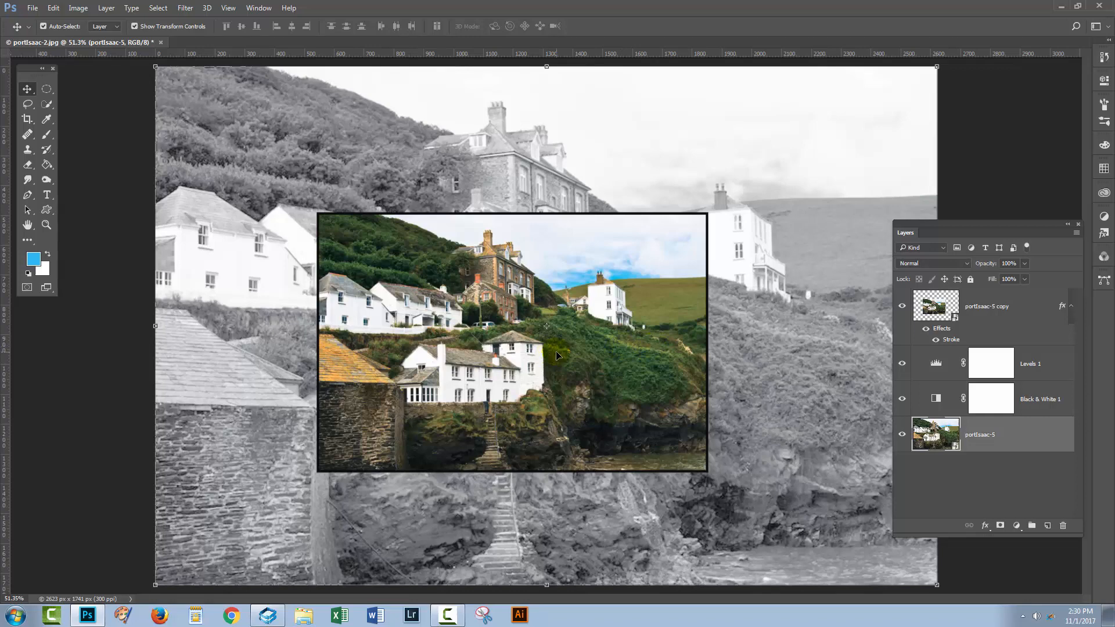
mouse_move(591, 348)
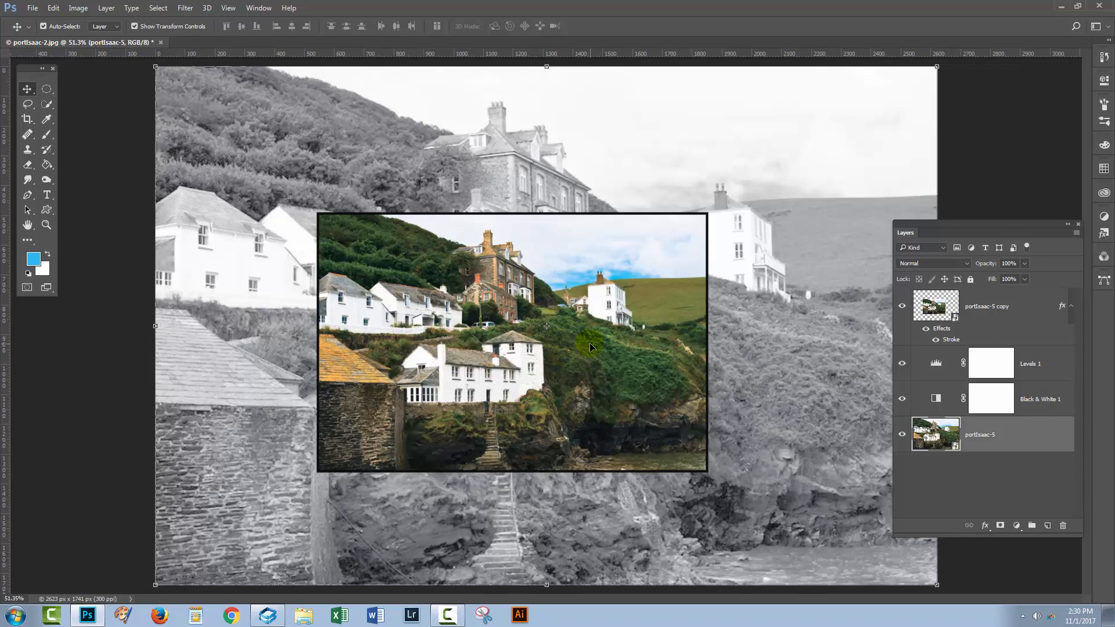
mouse_move(599, 368)
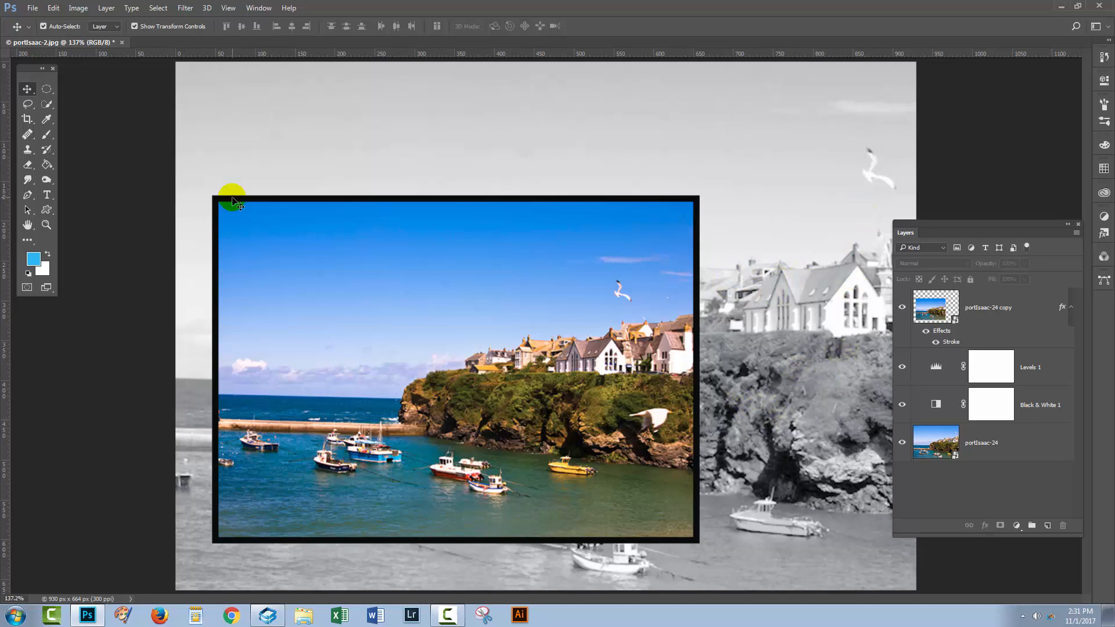
Turn off Resize Image During Place in the General preferences and confirm
click(52, 8)
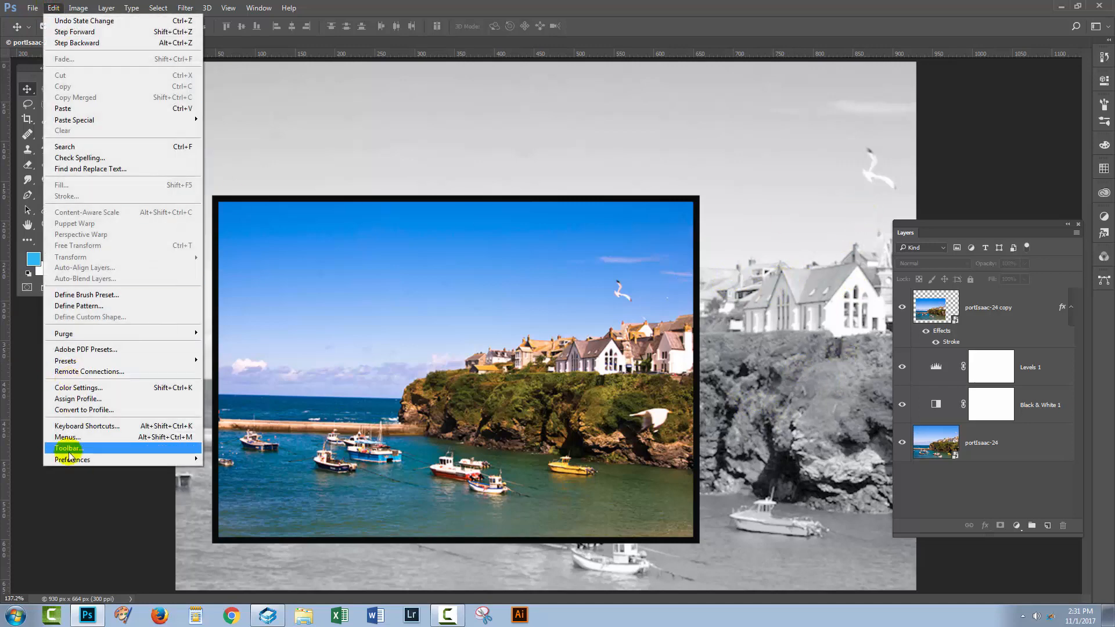
mouse_move(71, 460)
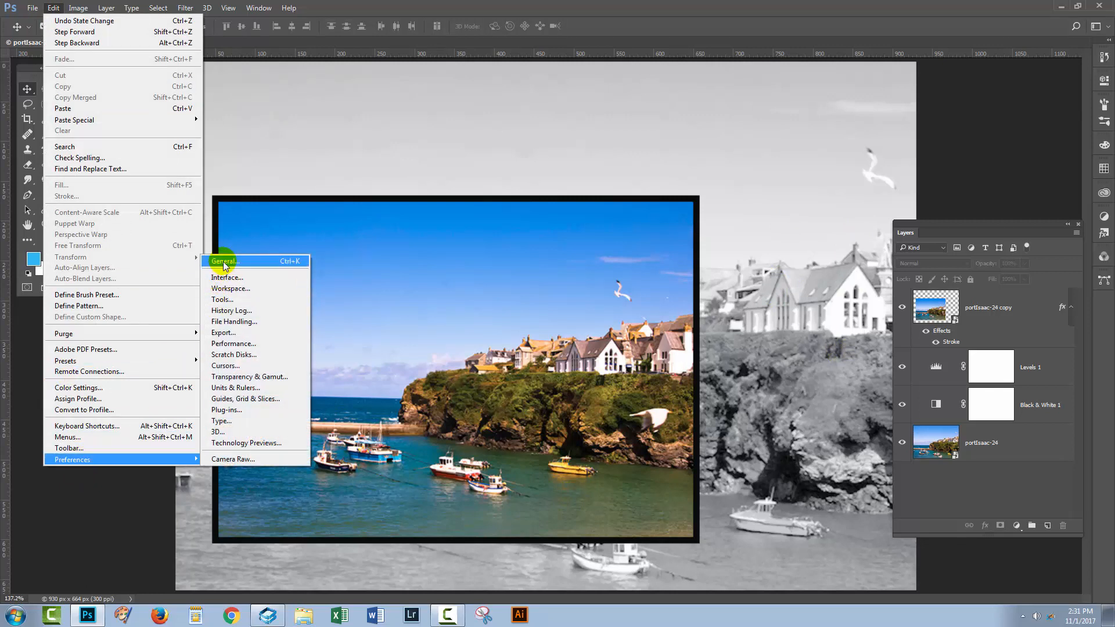
click(224, 261)
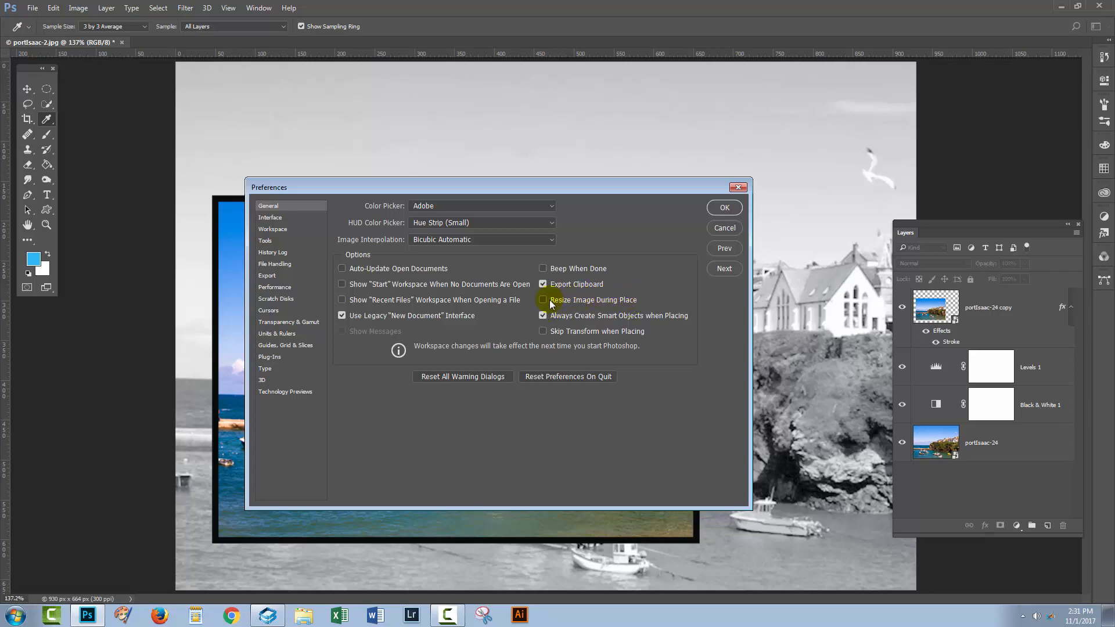
click(542, 300)
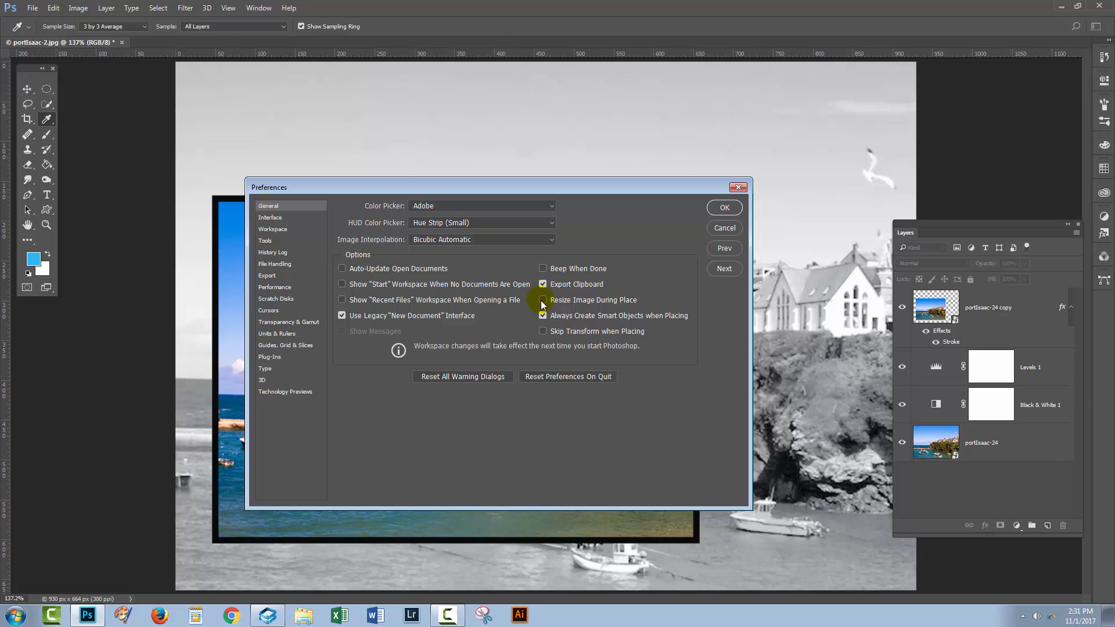
click(543, 300)
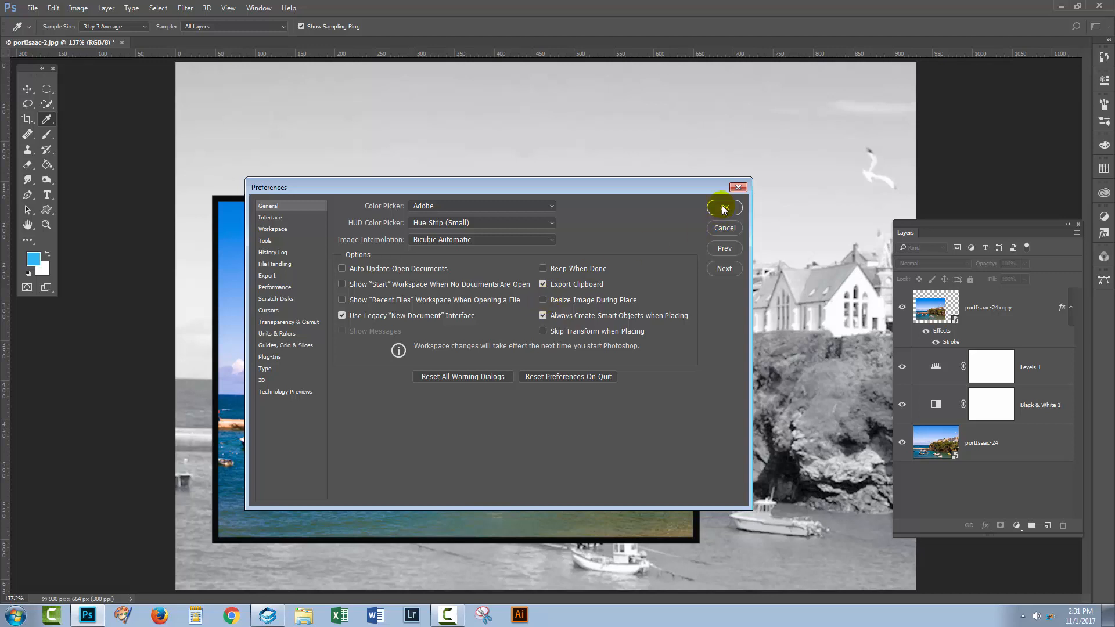
click(723, 206)
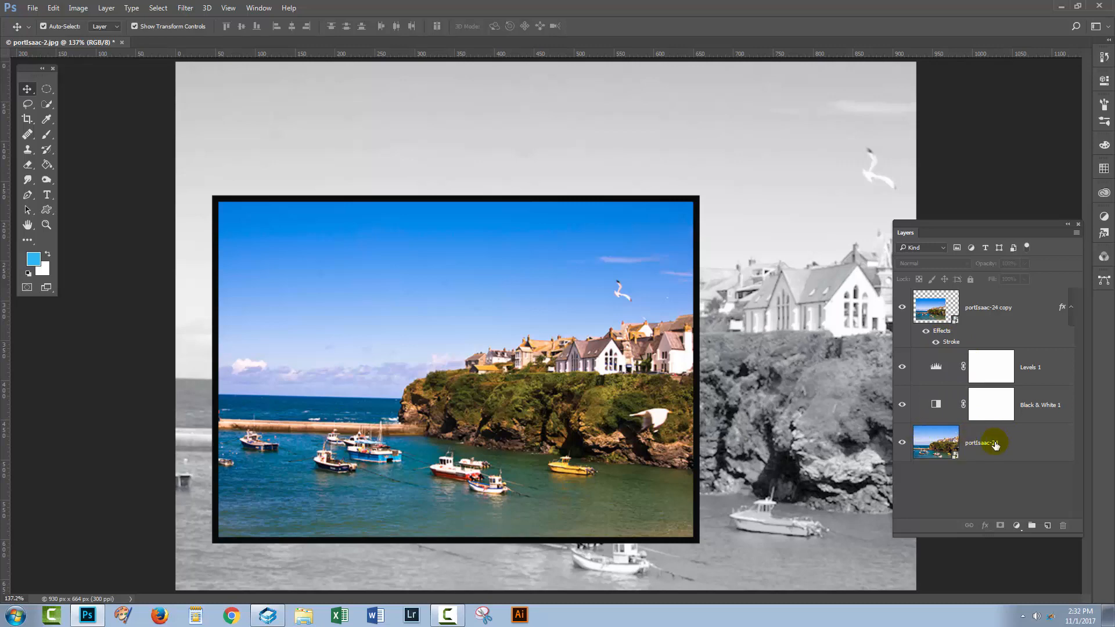
Create an independent copy of the portIsaac-24 layer via New Smart Object via Copy
right_click(995, 443)
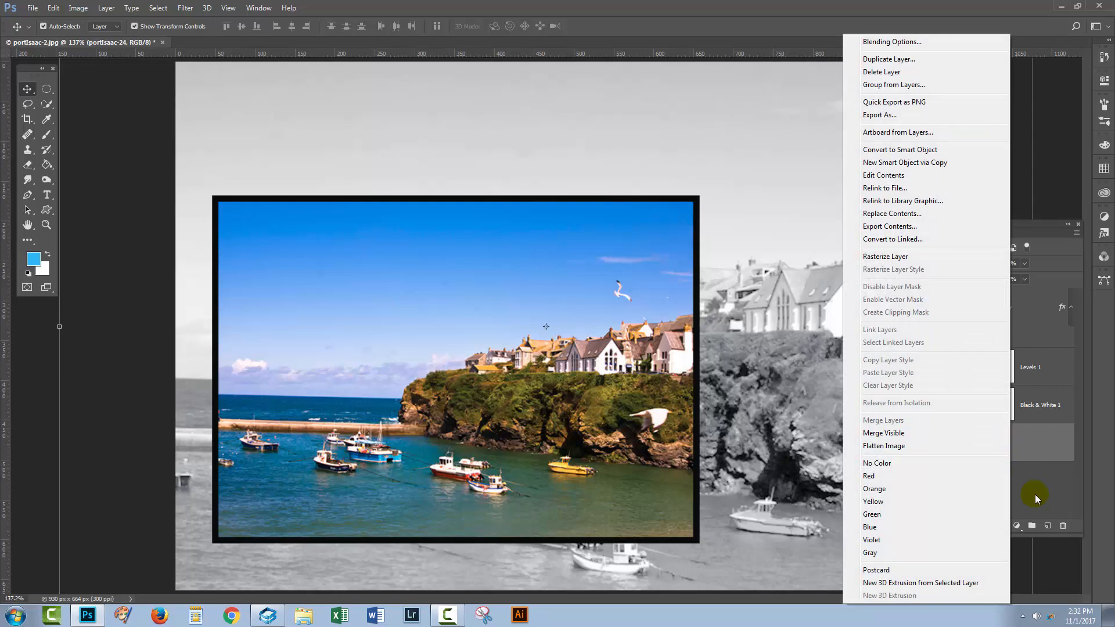
mouse_move(886, 166)
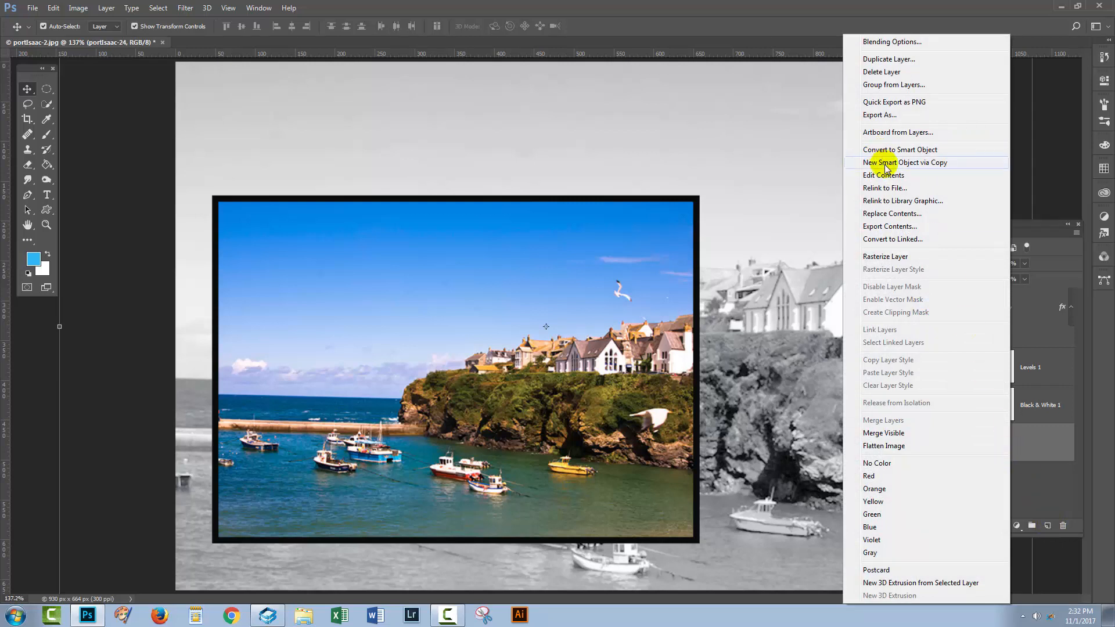
mouse_move(926, 165)
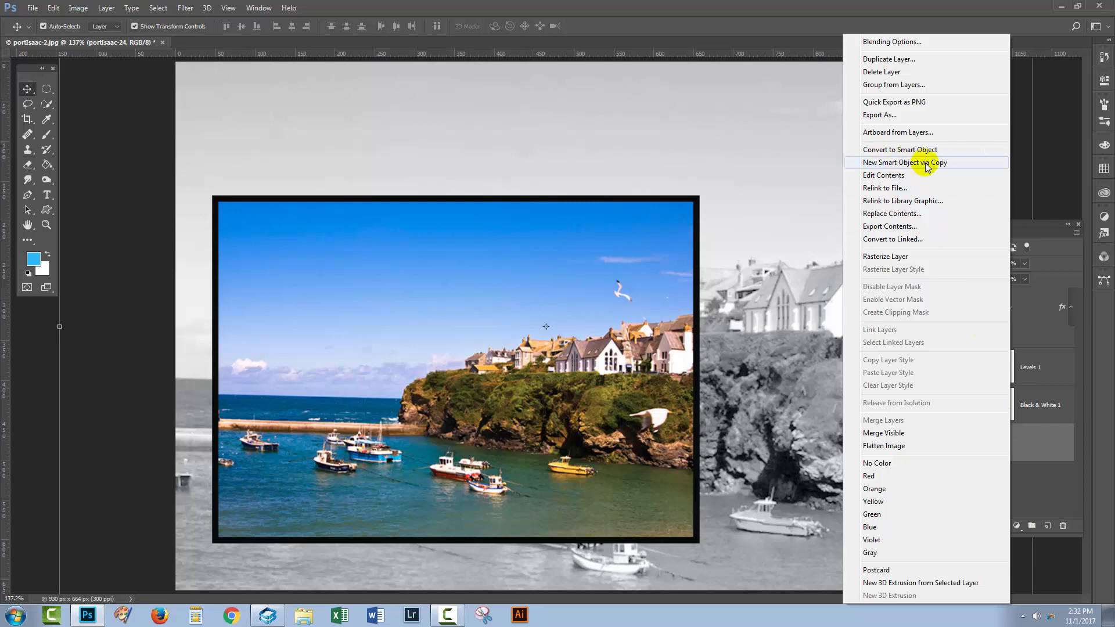
click(906, 163)
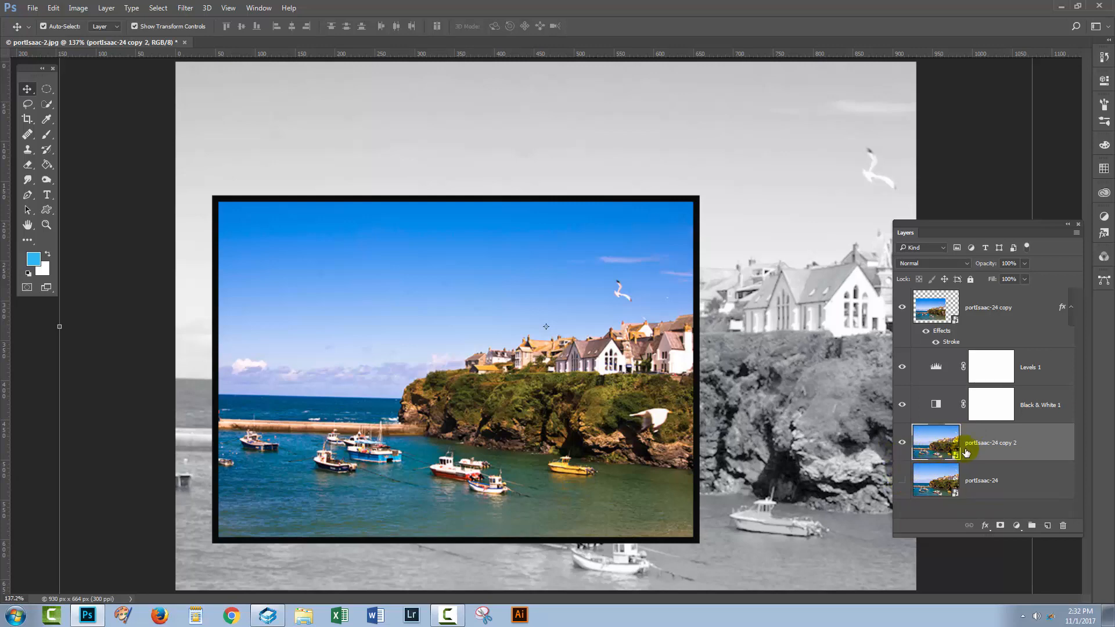
mouse_move(1031, 443)
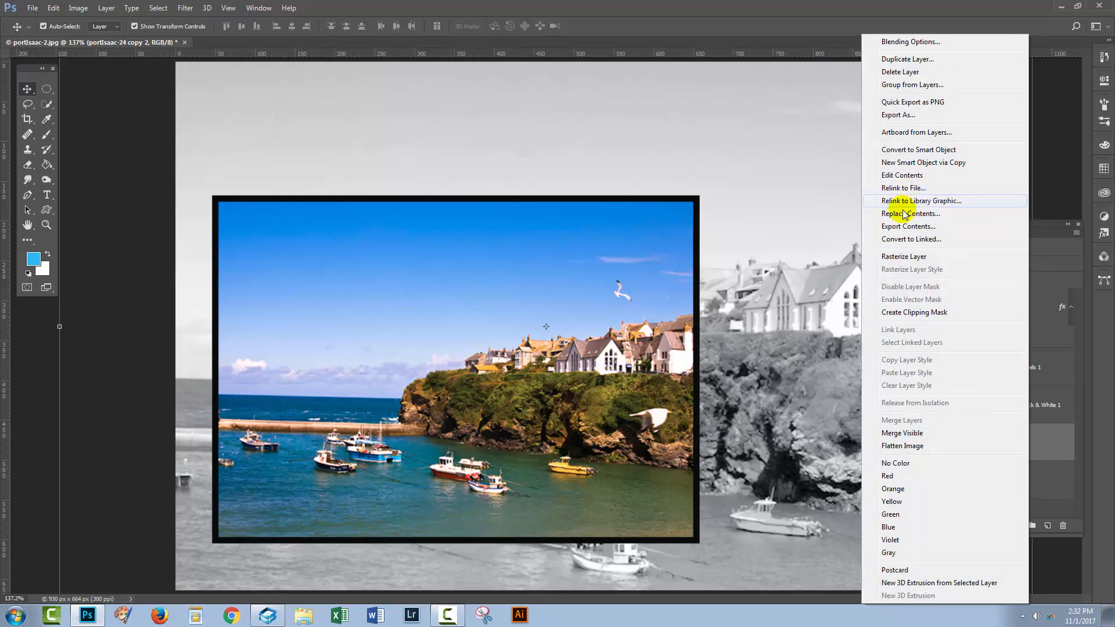
Replace portIsaac-24 copy 2's contents with the rooftops photo portIsaac-2.jpg
click(911, 213)
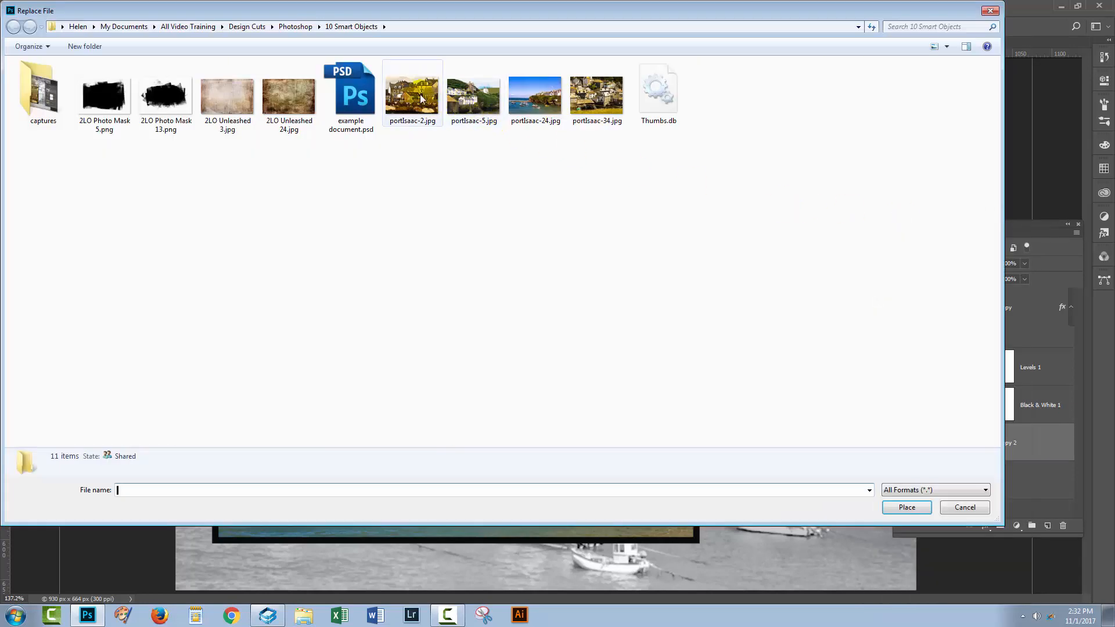
click(411, 91)
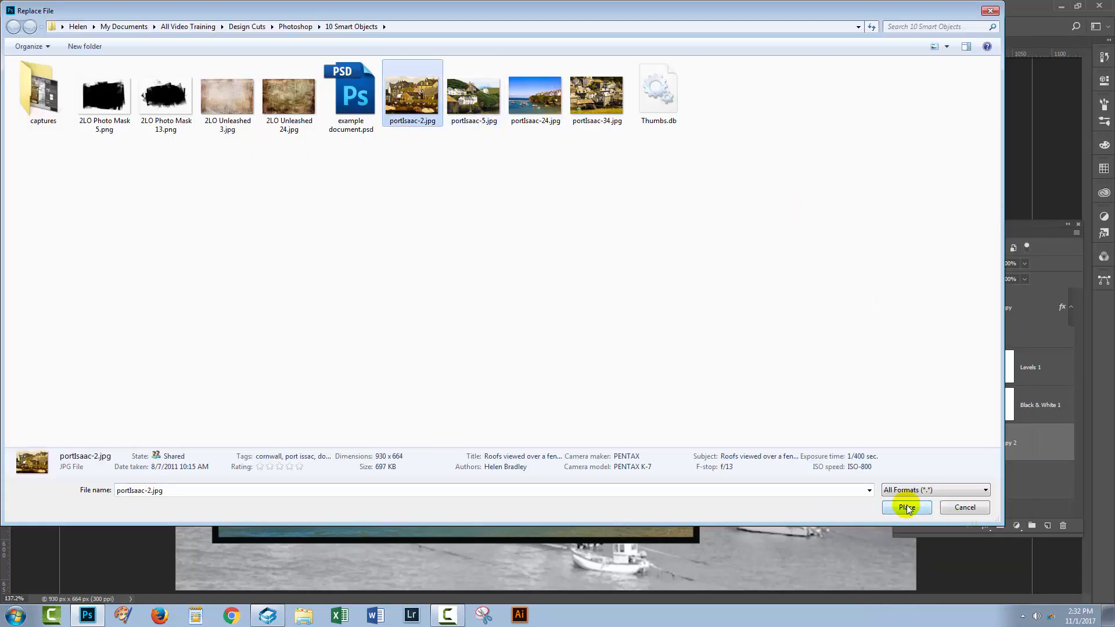
click(907, 508)
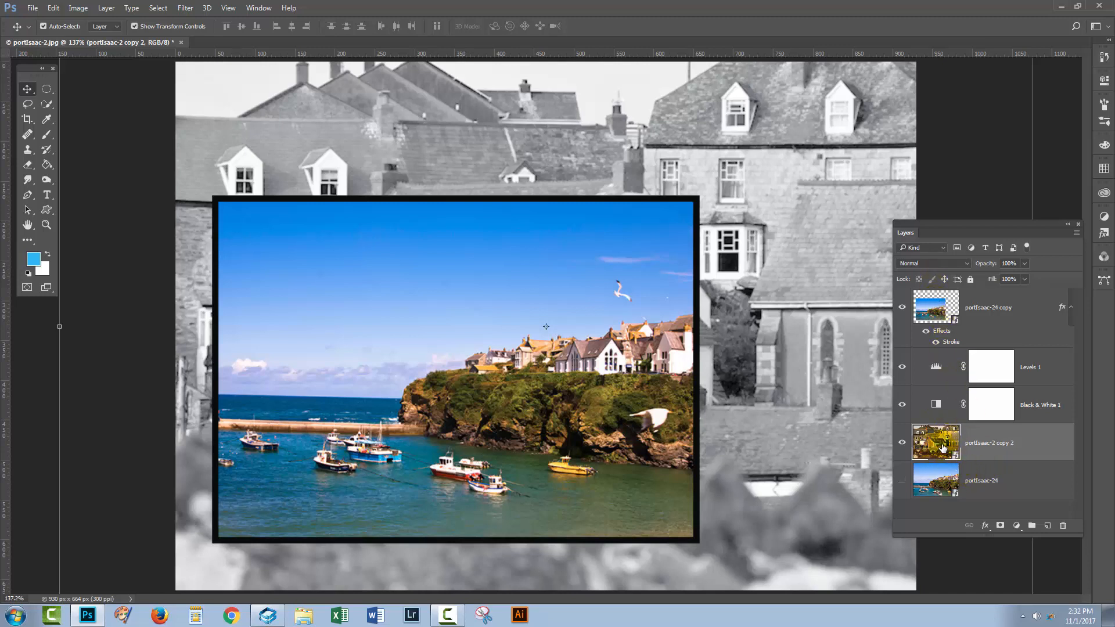
mouse_move(936, 442)
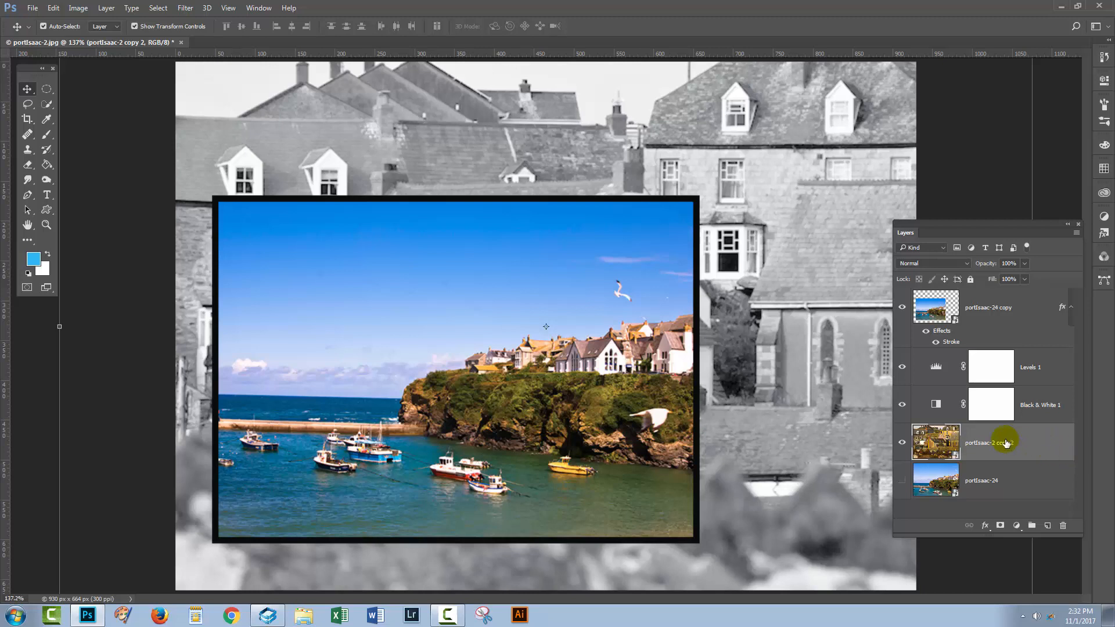
mouse_move(1004, 442)
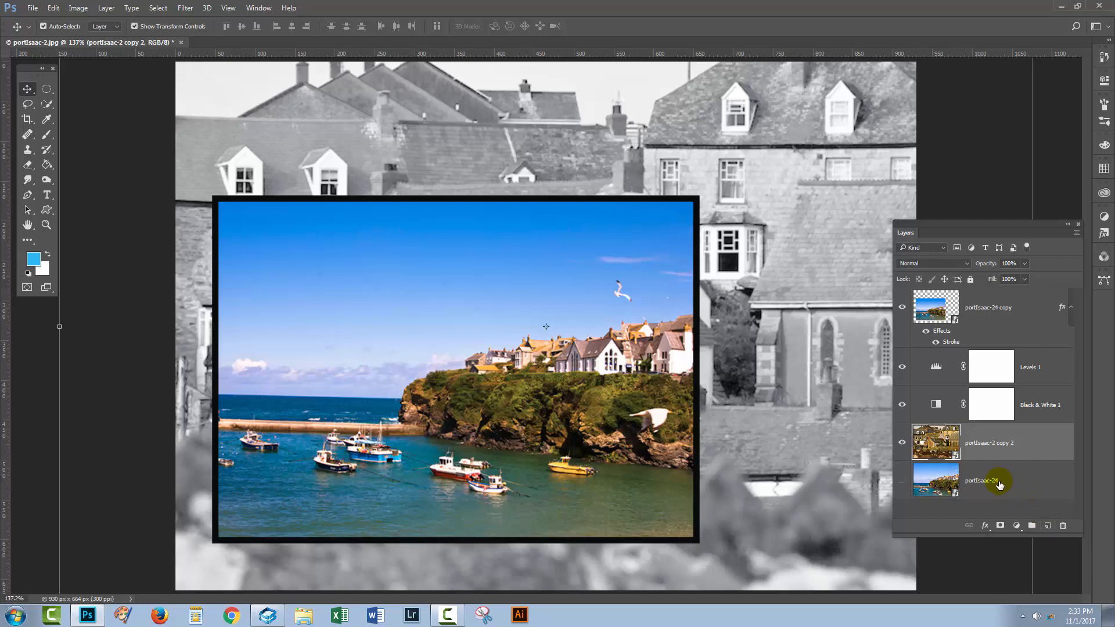
right_click(998, 486)
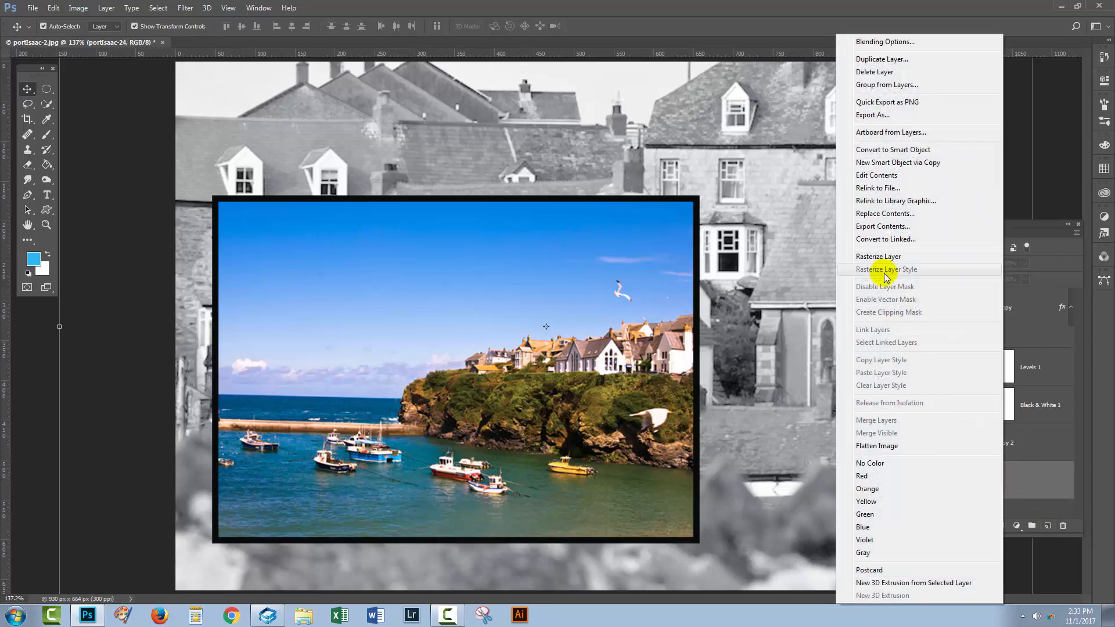
mouse_move(921, 162)
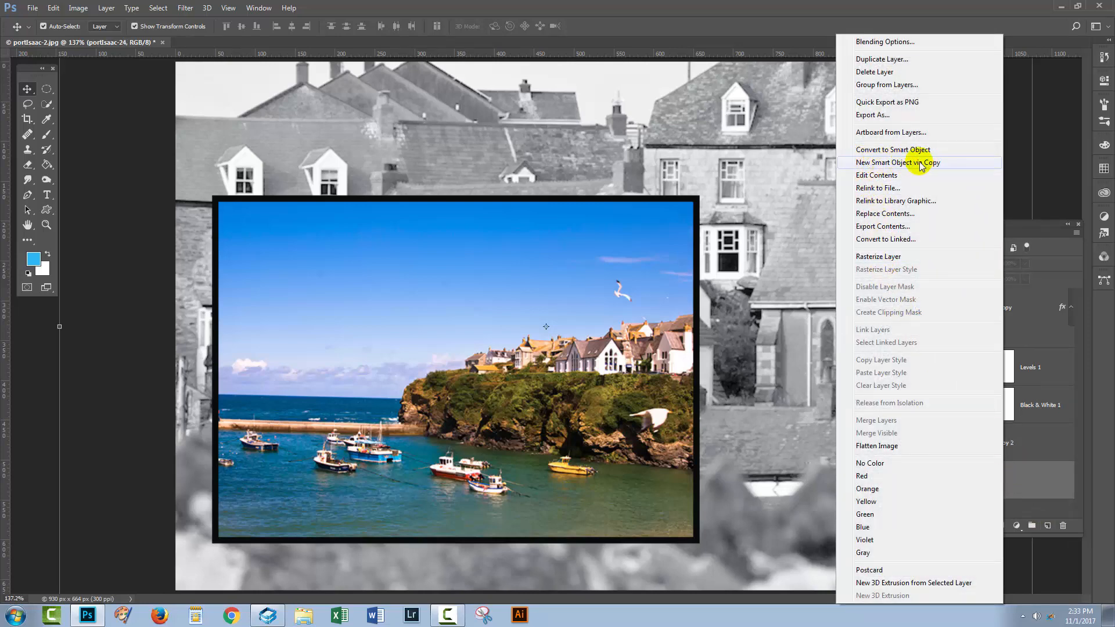
mouse_move(1034, 501)
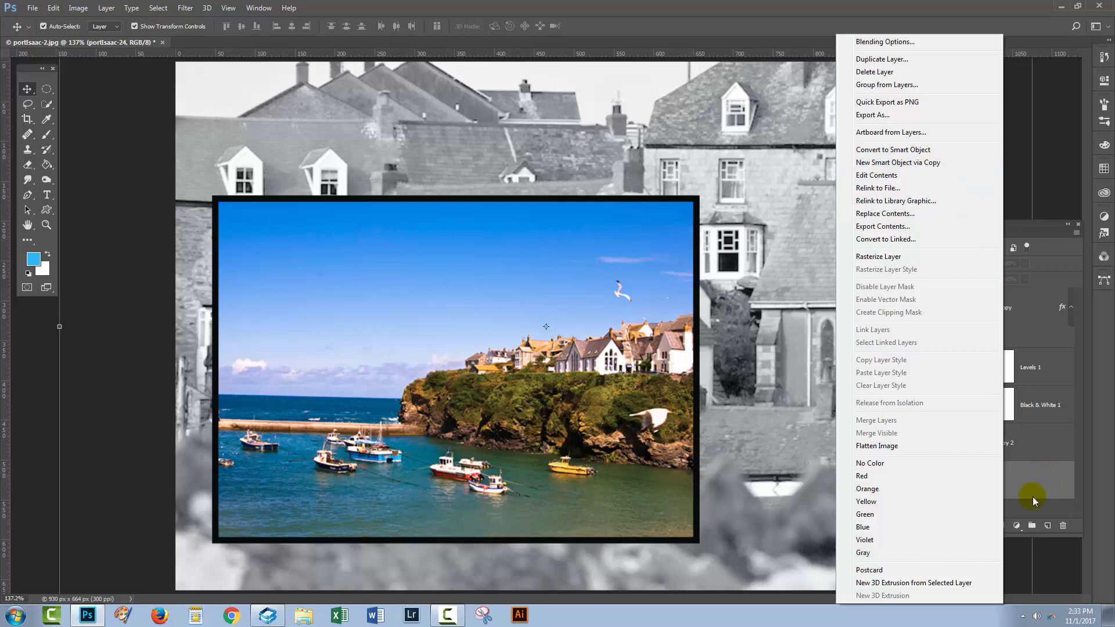
mouse_move(1040, 507)
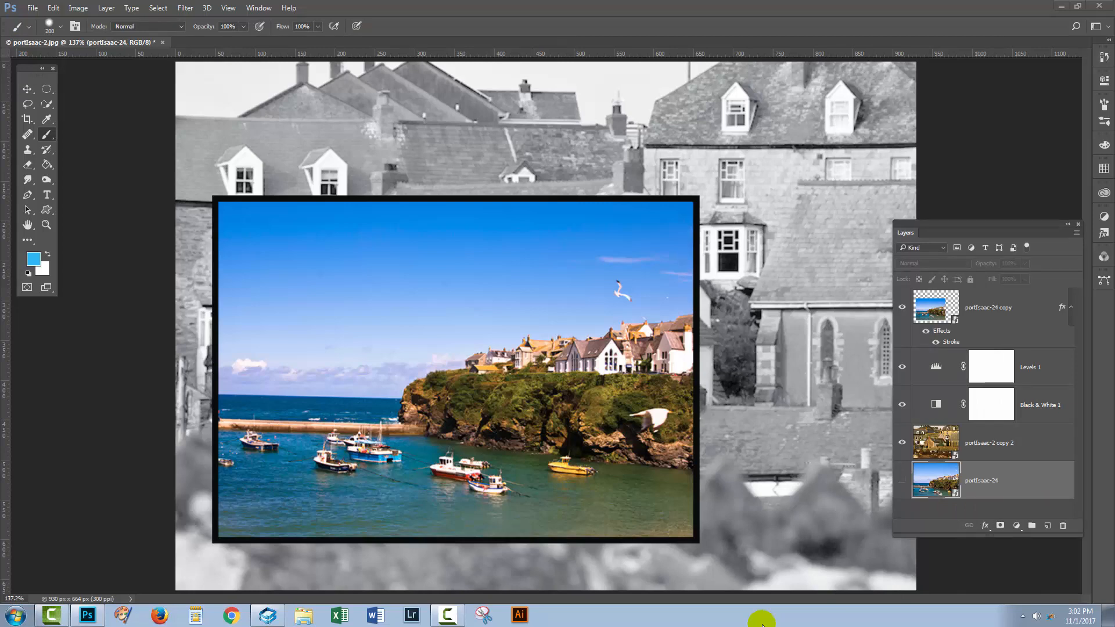
click(981, 479)
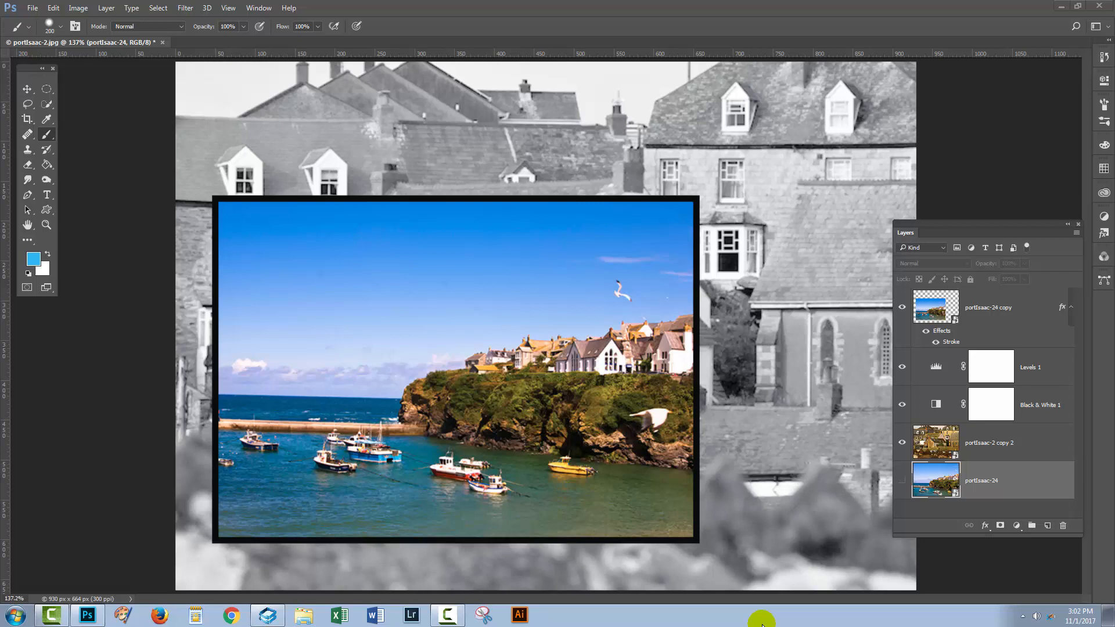